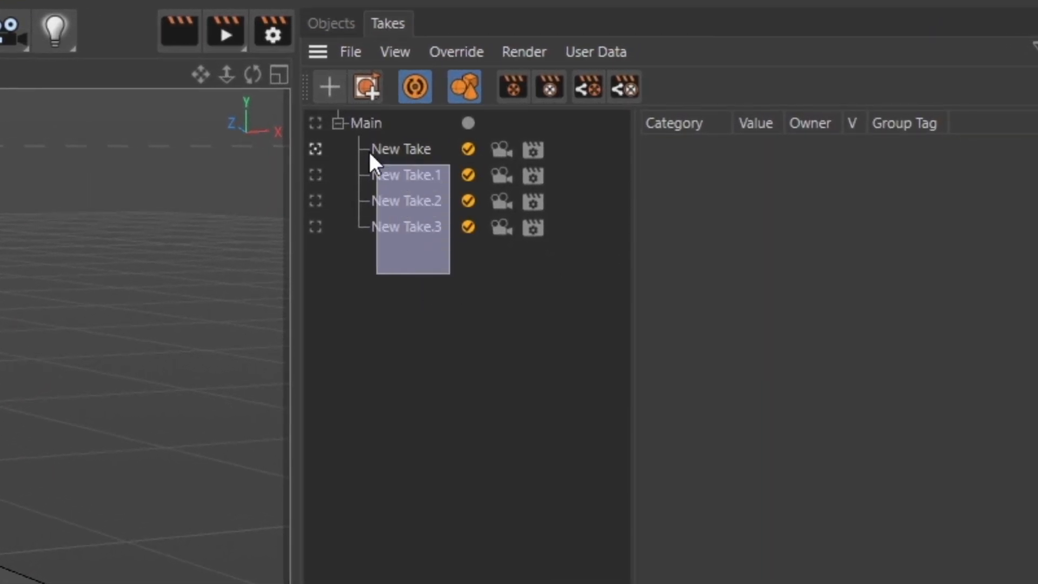
- Add a default Cube primitive to the scene and bring up the takes list
click(496, 338)
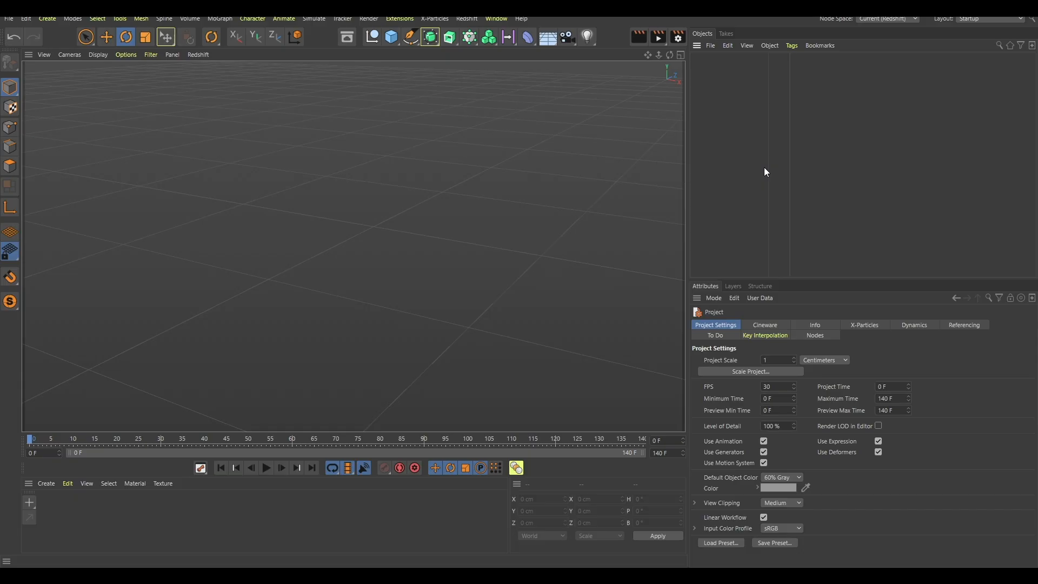
mouse_move(391, 37)
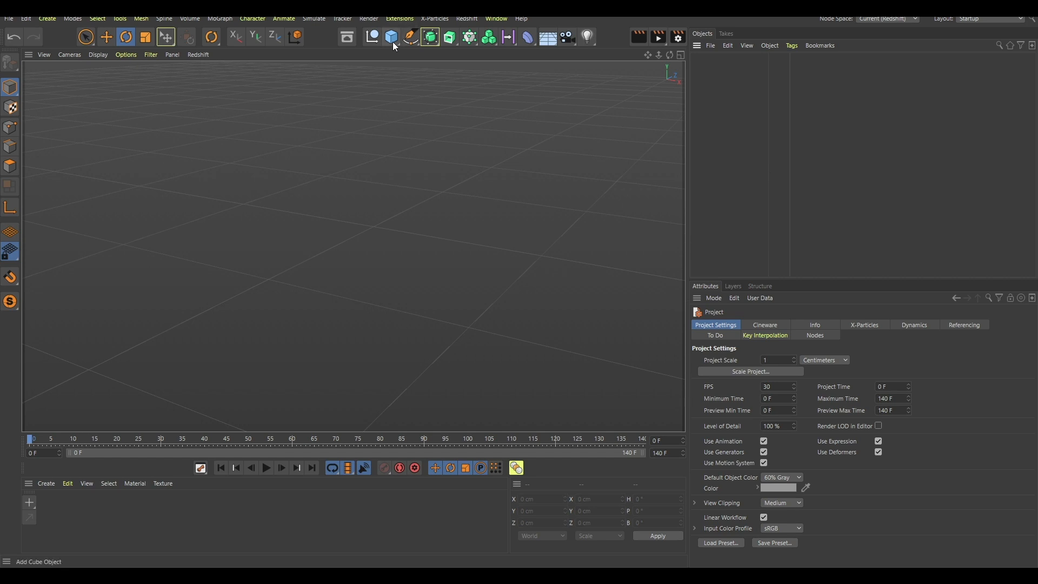
mouse_move(724, 38)
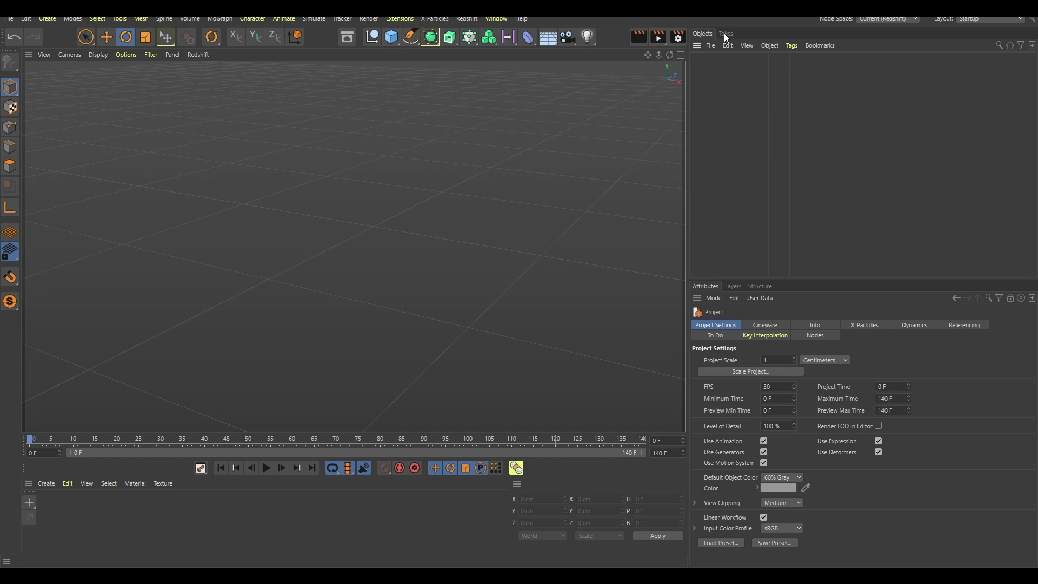
mouse_move(723, 72)
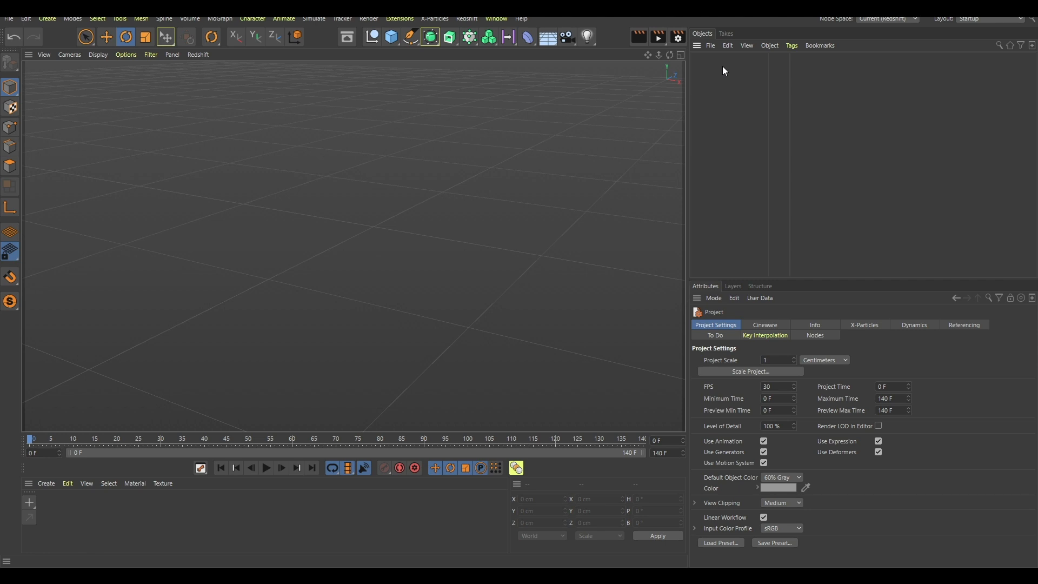
mouse_move(391, 37)
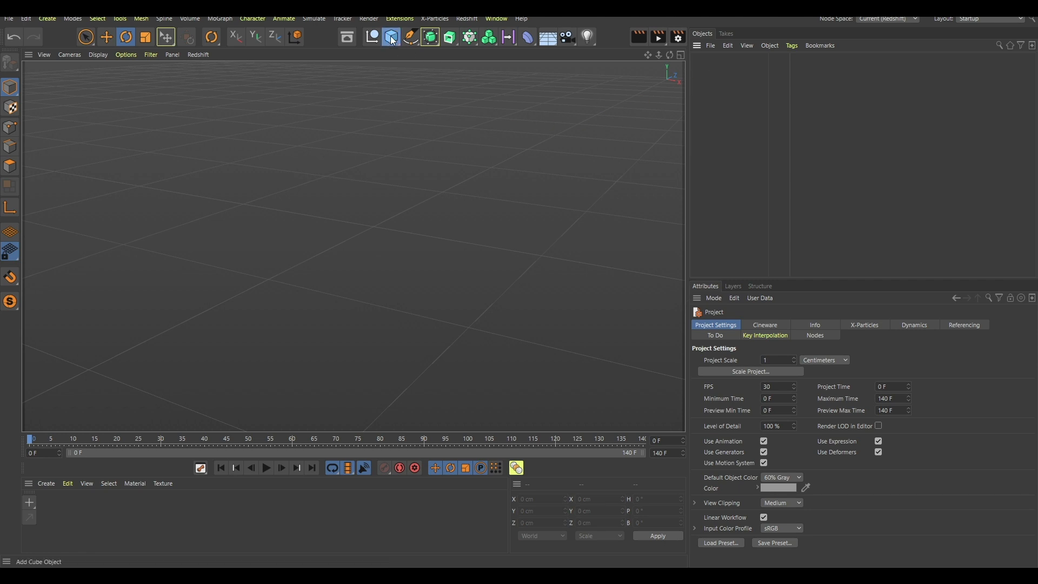
click(390, 36)
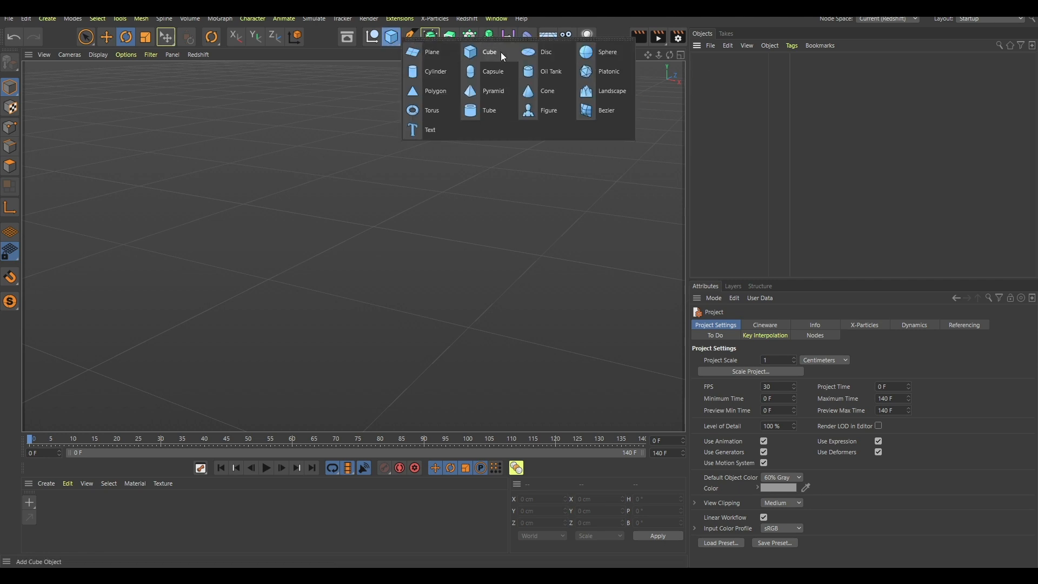
click(489, 52)
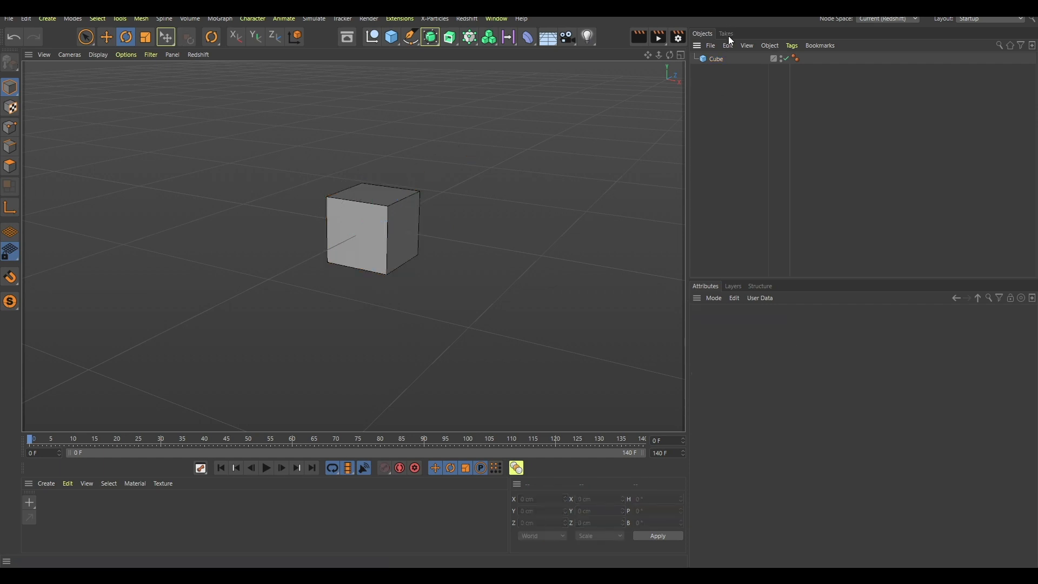
click(725, 33)
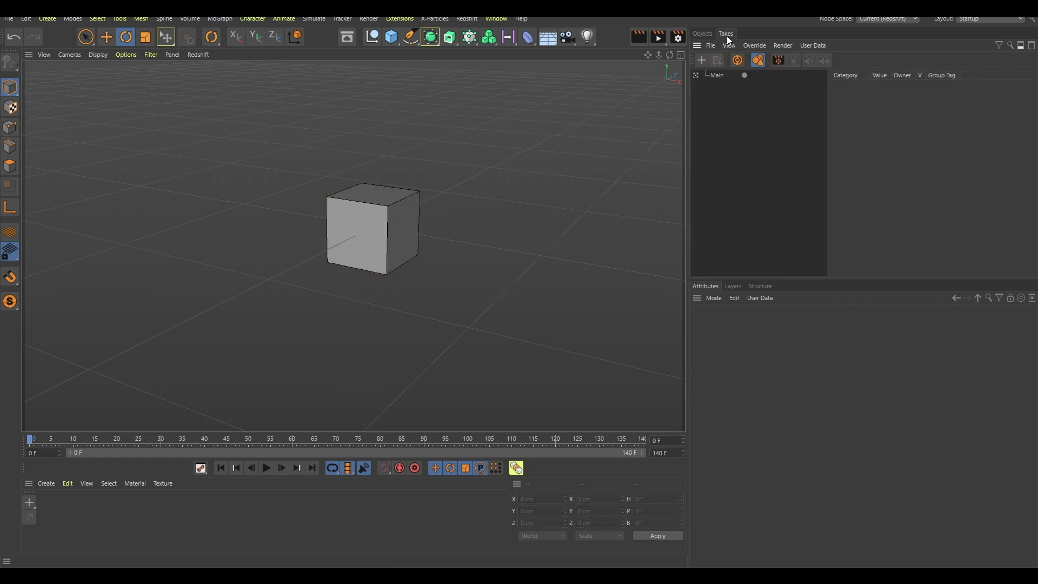
mouse_move(715, 78)
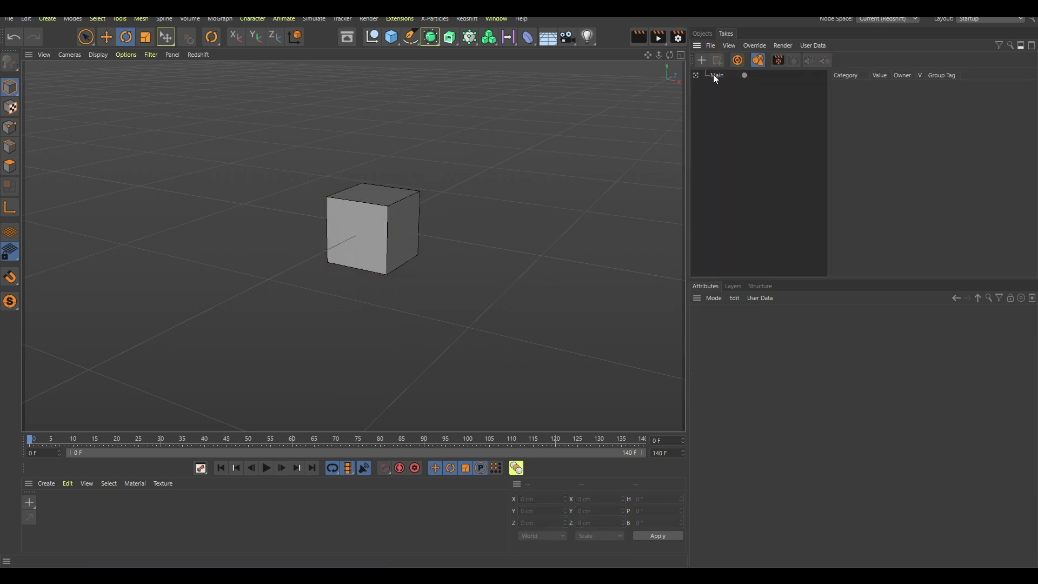
mouse_move(719, 84)
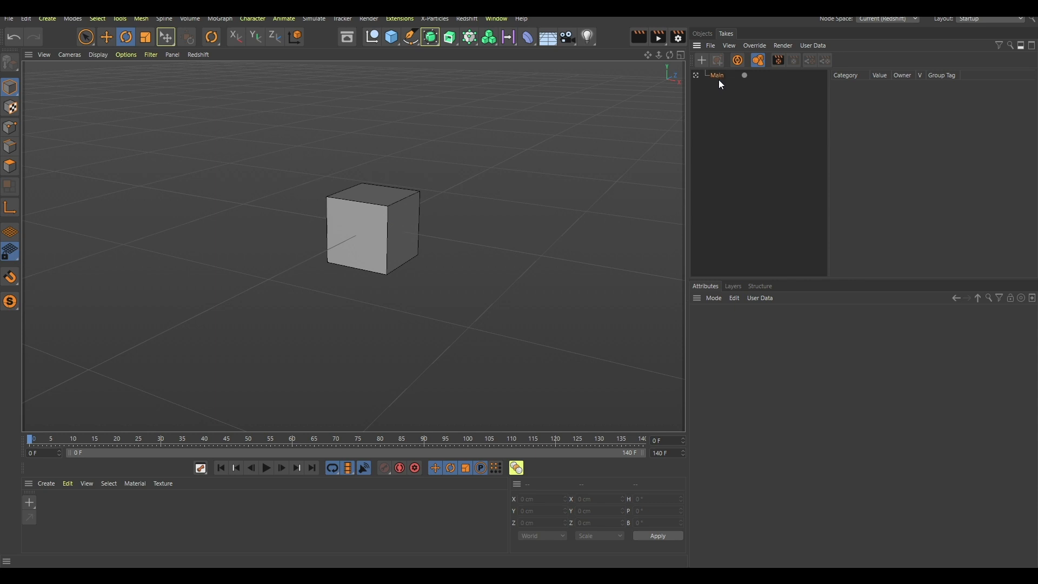
- Create New Take through New Take.3 beneath the Main take
click(700, 61)
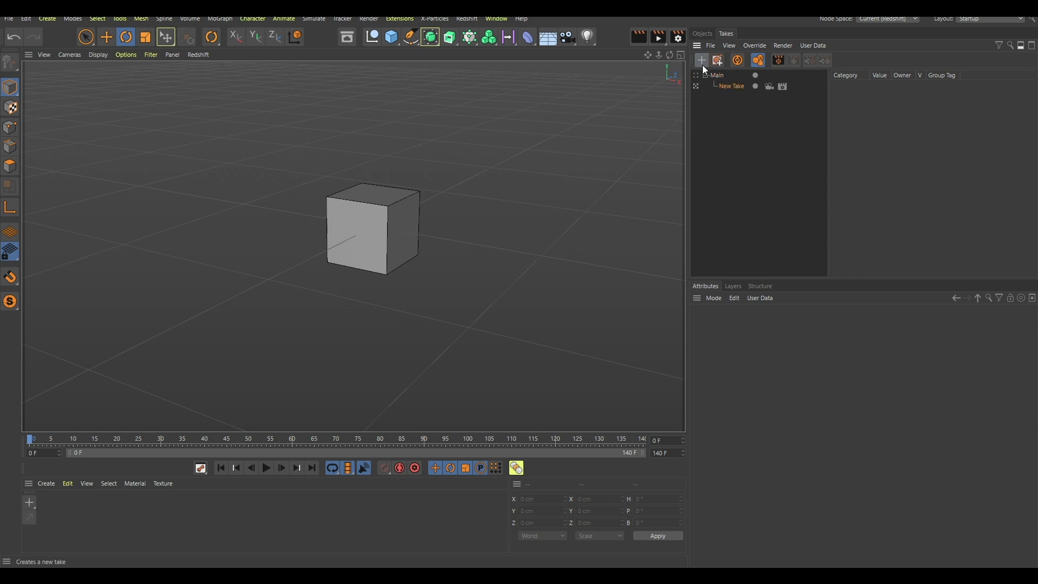
mouse_move(730, 94)
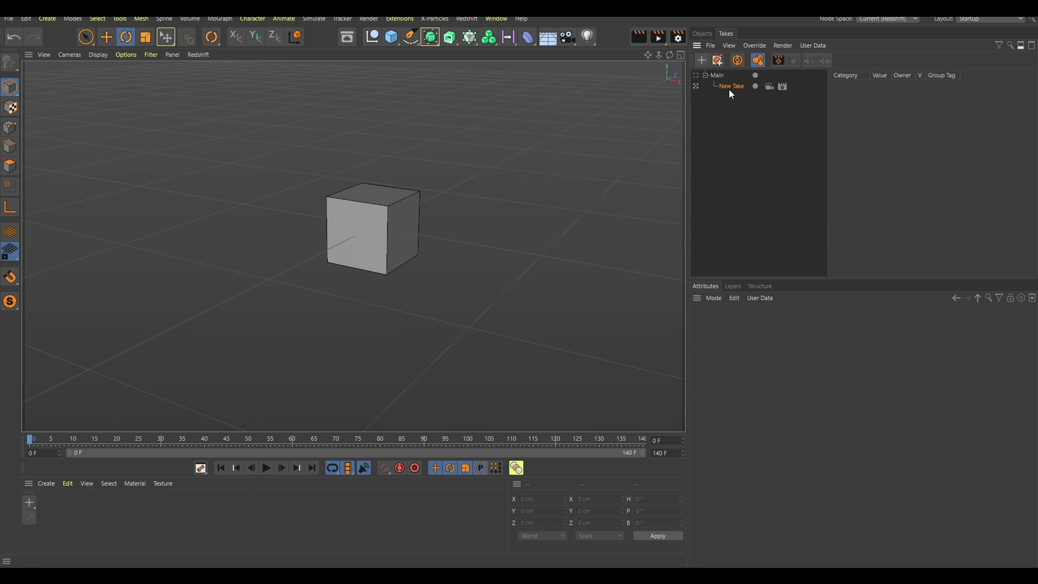
click(700, 60)
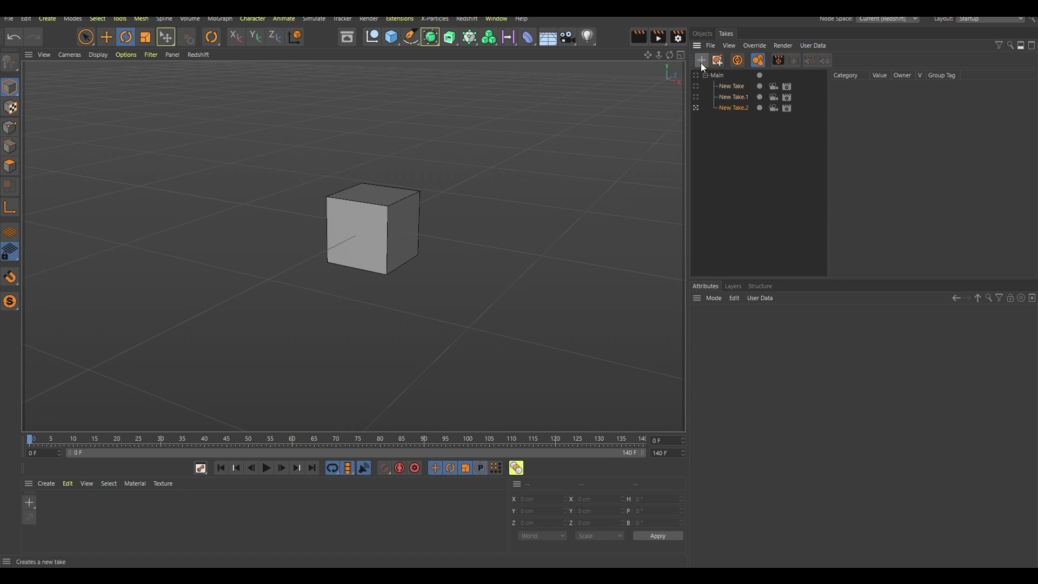
click(700, 60)
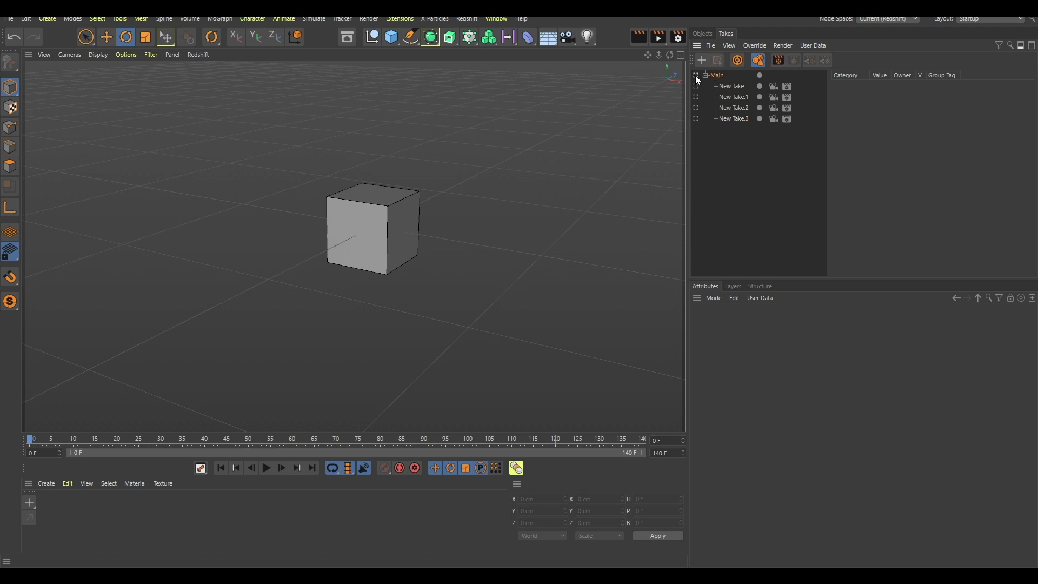
mouse_move(720, 79)
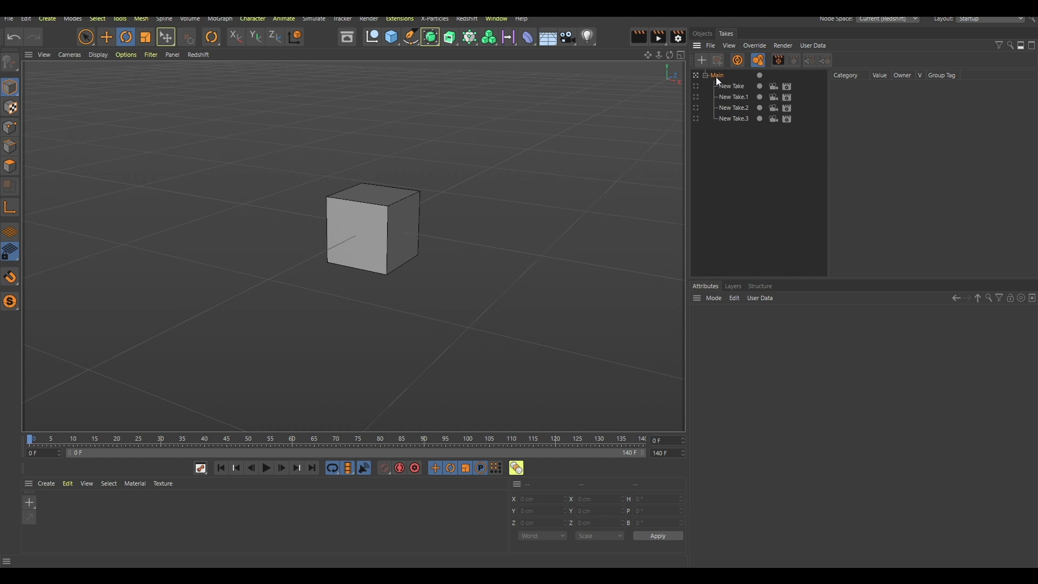
mouse_move(706, 79)
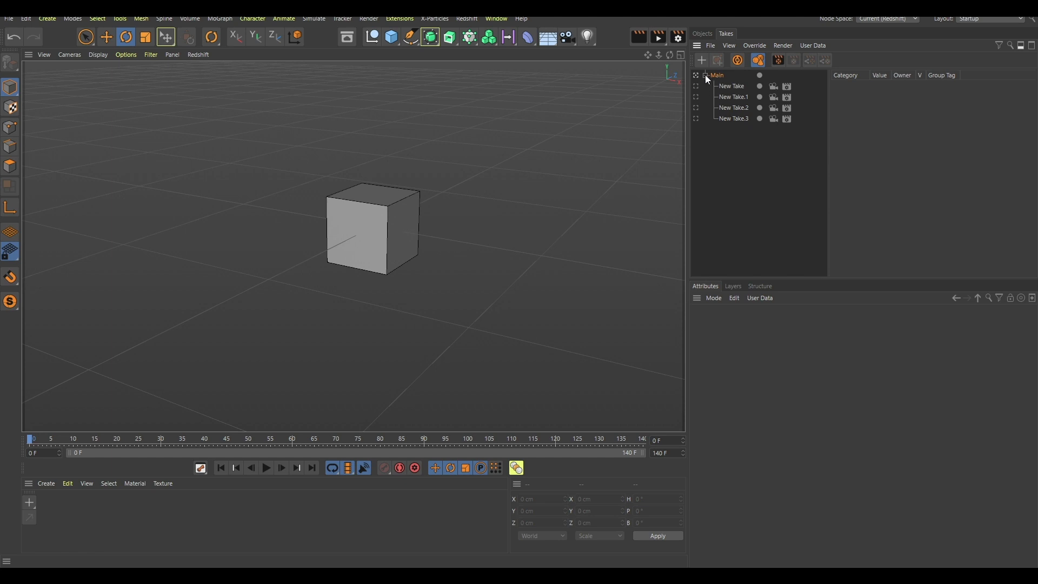
mouse_move(701, 61)
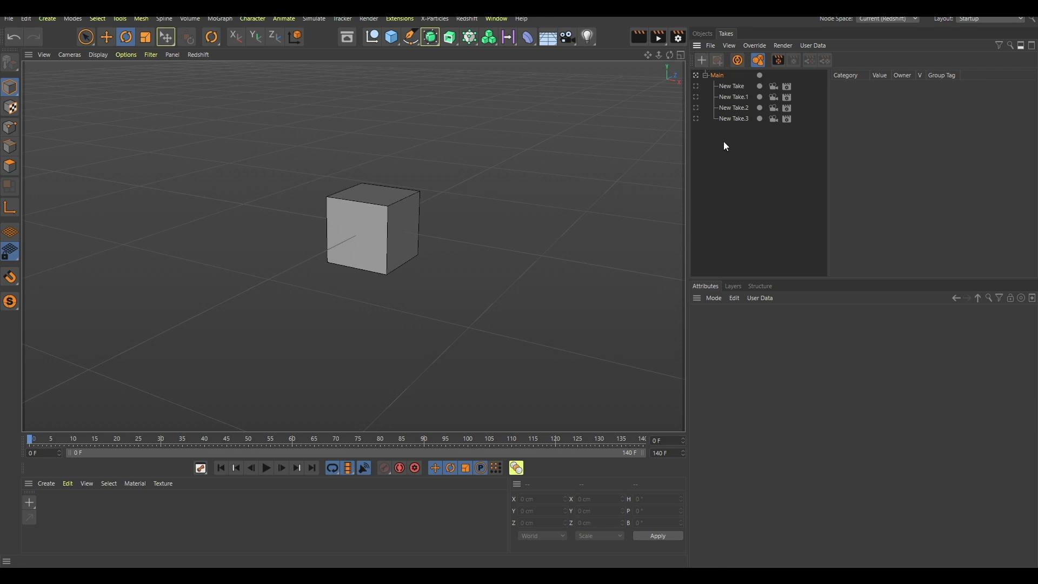
- Add a Sphere and a Platonic solid alongside the cube, all hidden from the viewport
click(702, 33)
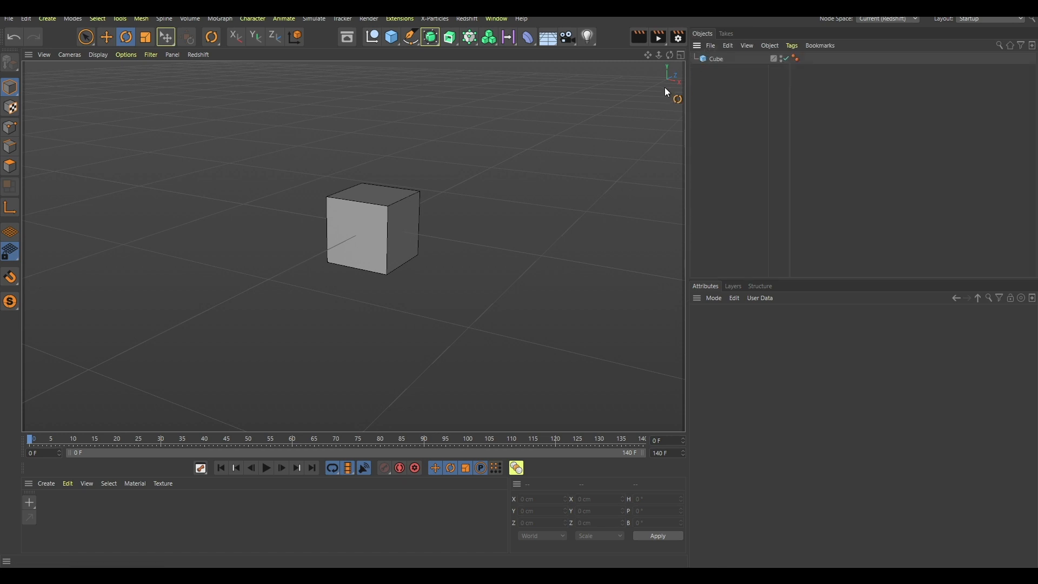
click(390, 37)
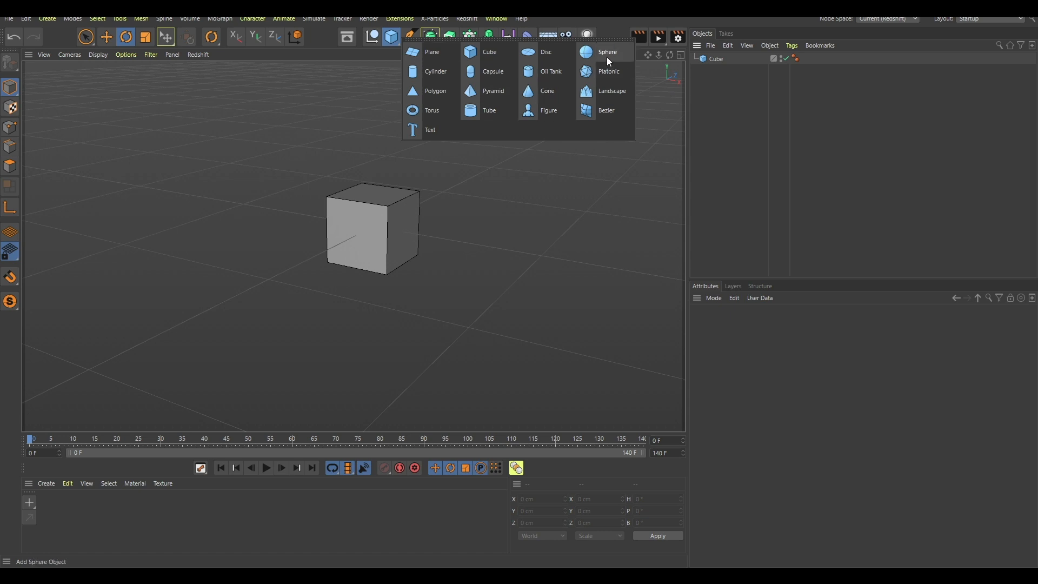
click(435, 72)
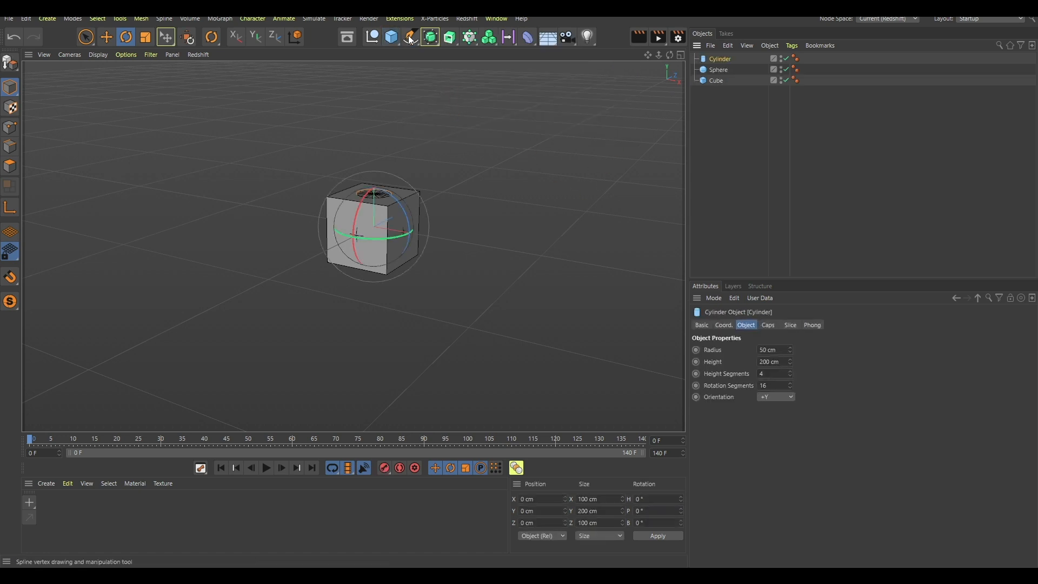
click(391, 37)
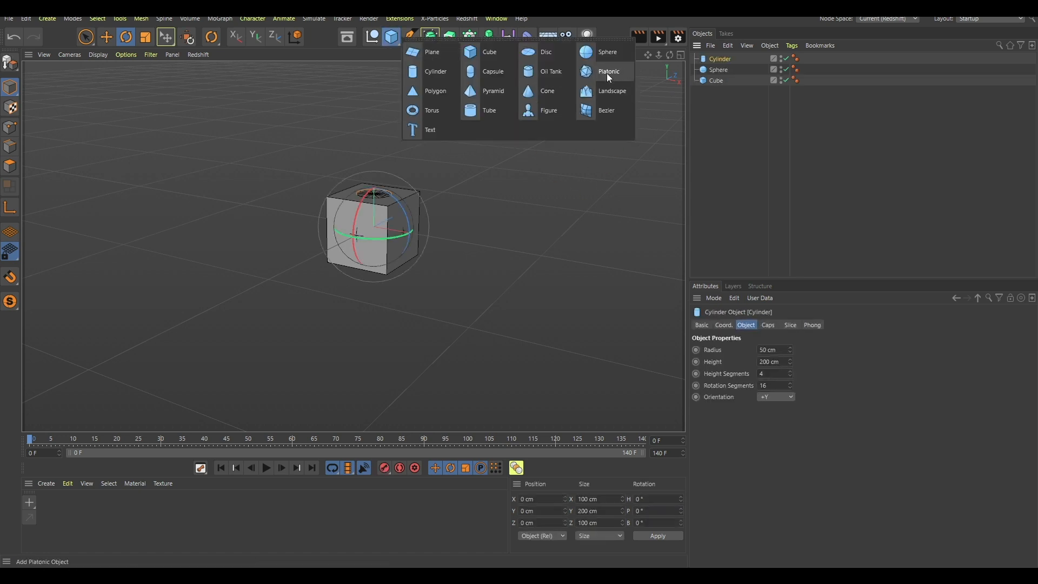
click(608, 71)
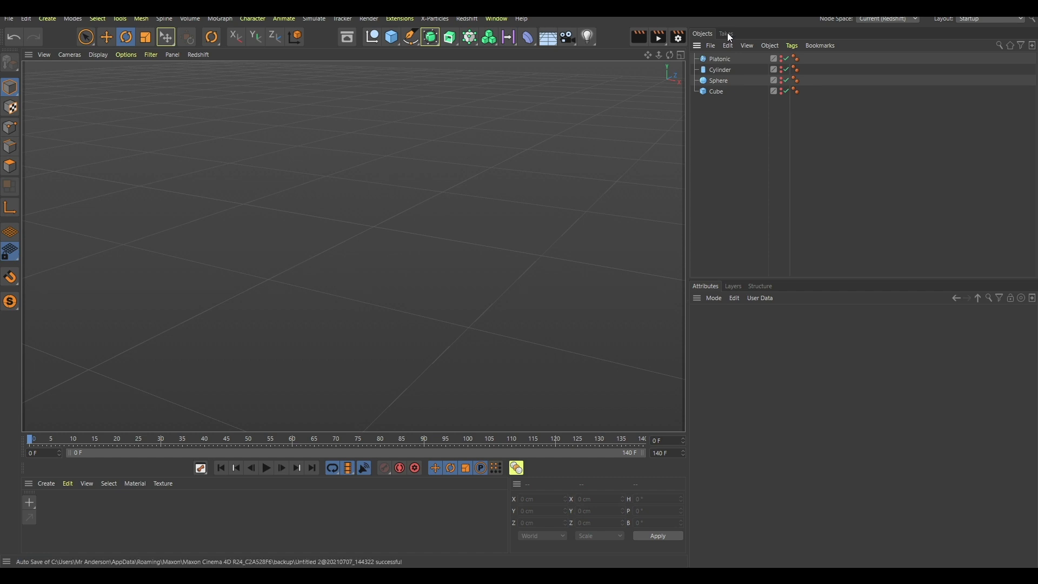
- Make New Take the active take in the takes list
click(726, 33)
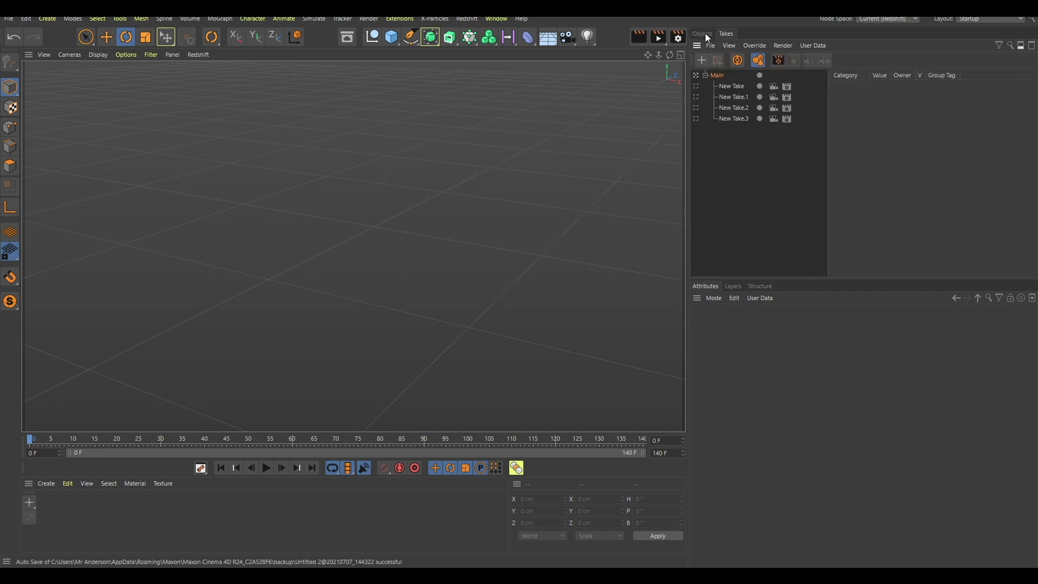
click(702, 33)
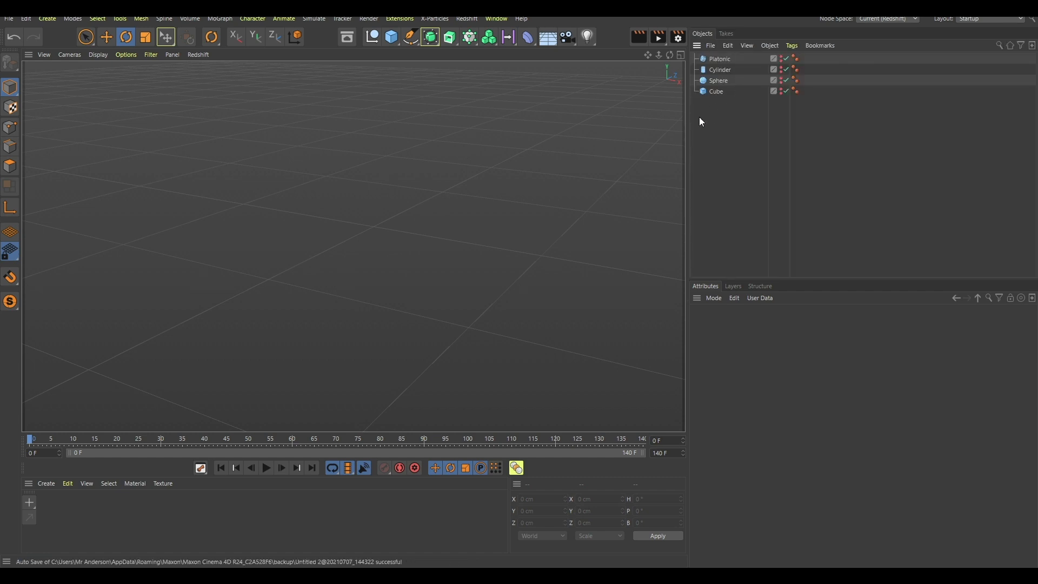
click(725, 33)
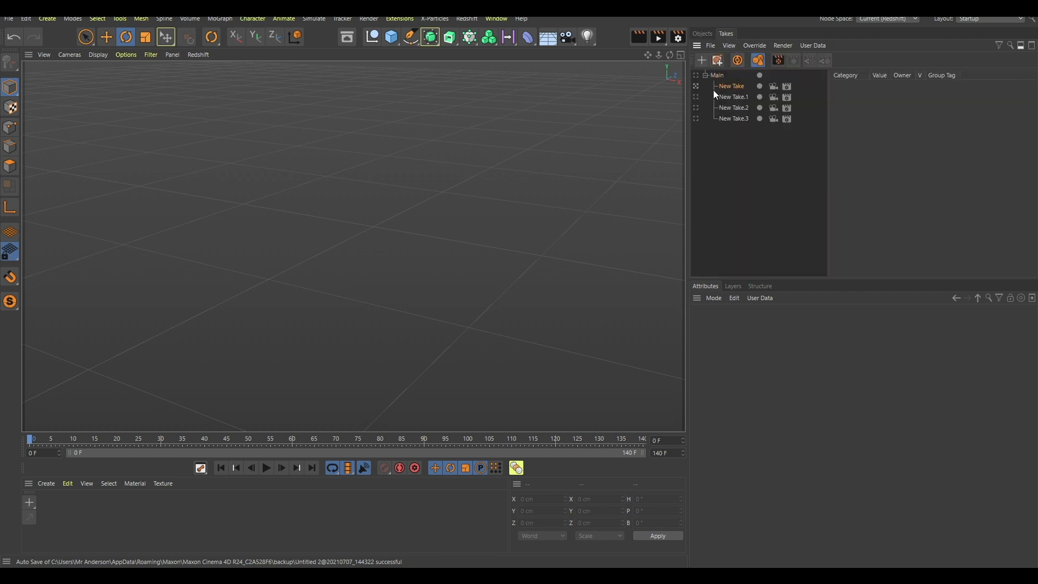
mouse_move(736, 61)
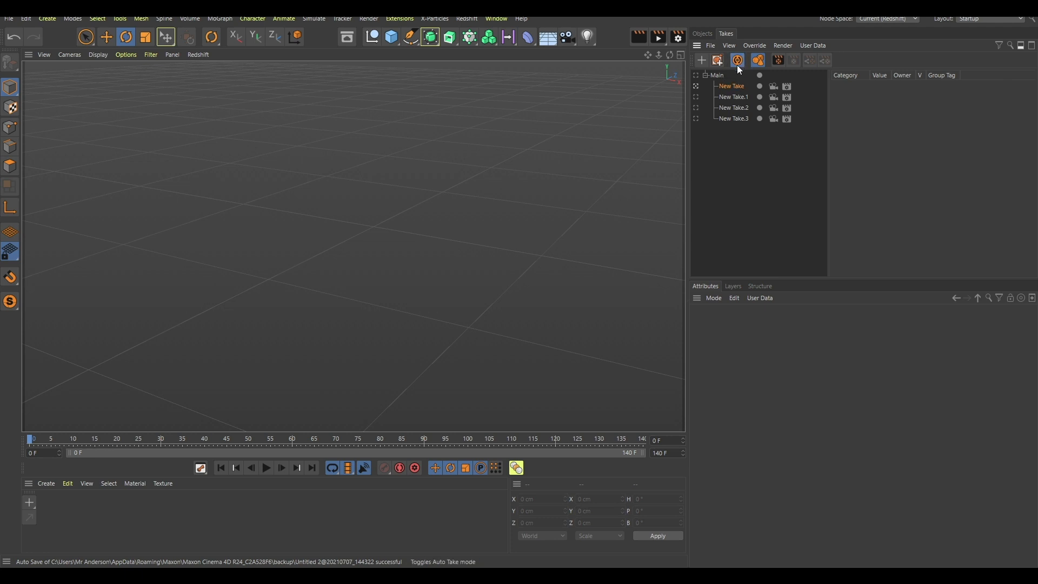
- Turn the Platonic solid's visibility back on under New Take, leaving the others hidden
click(702, 33)
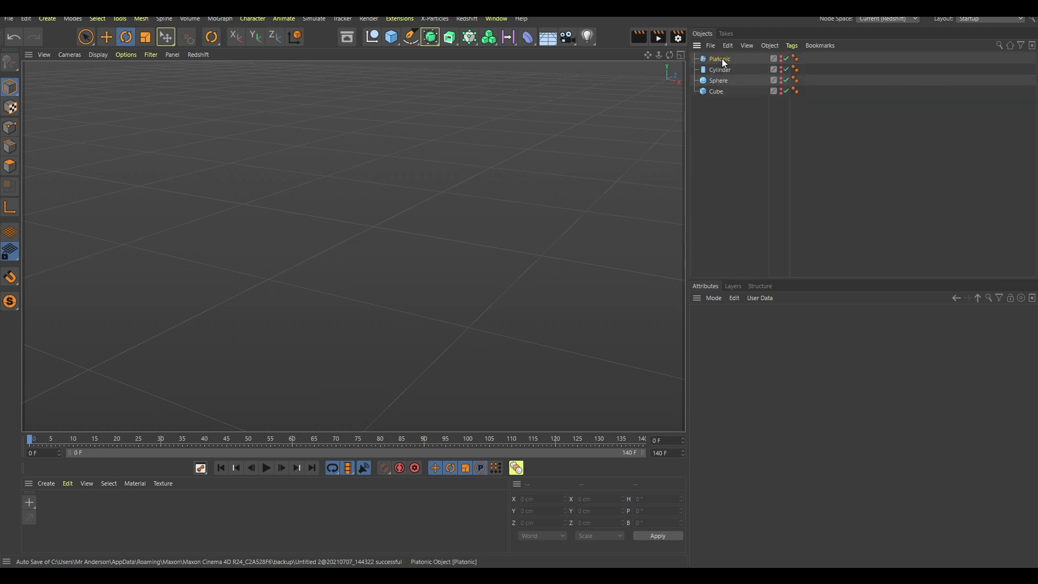
click(719, 58)
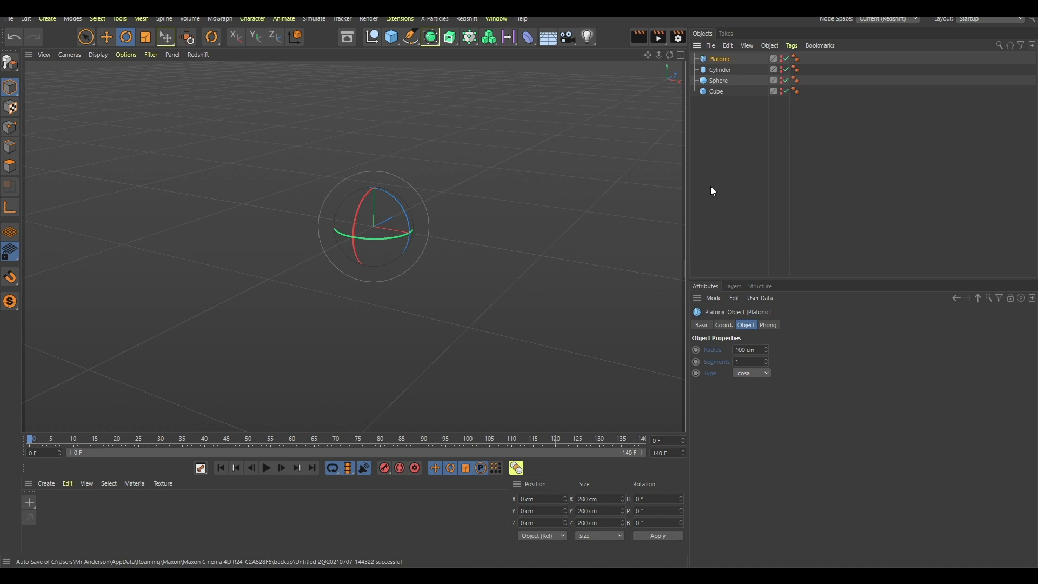
click(724, 34)
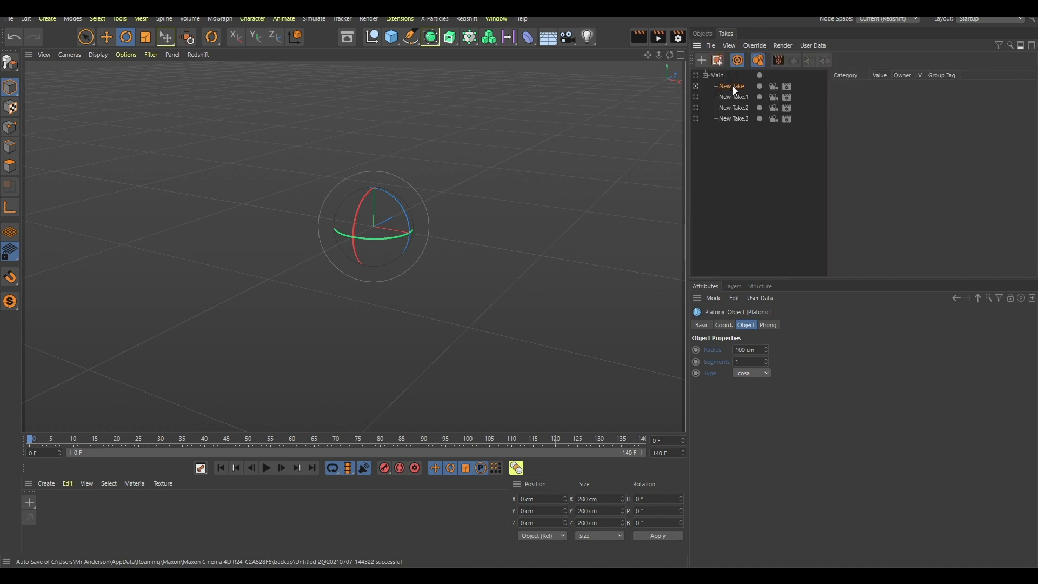
click(700, 34)
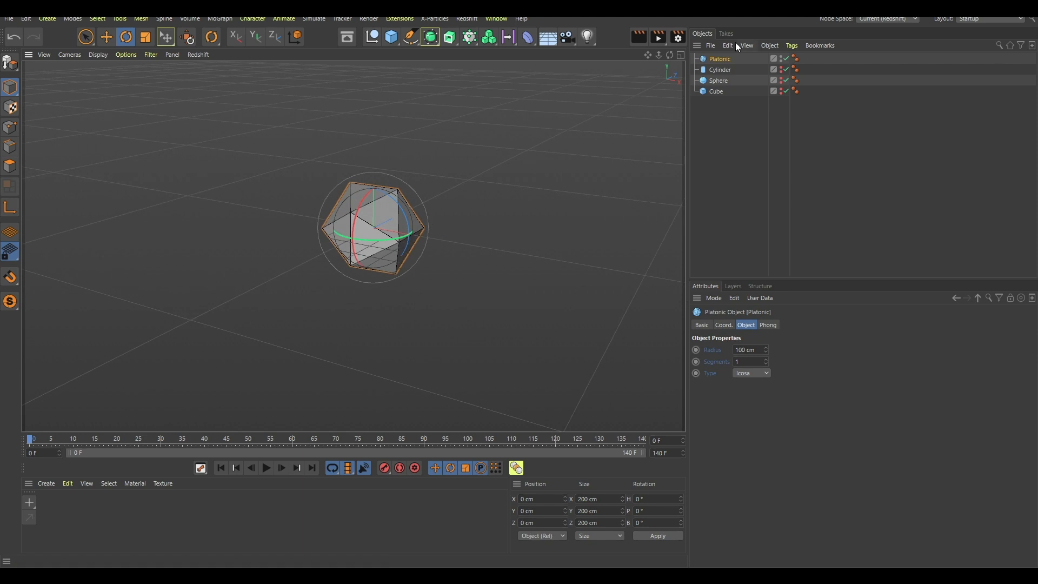
click(725, 34)
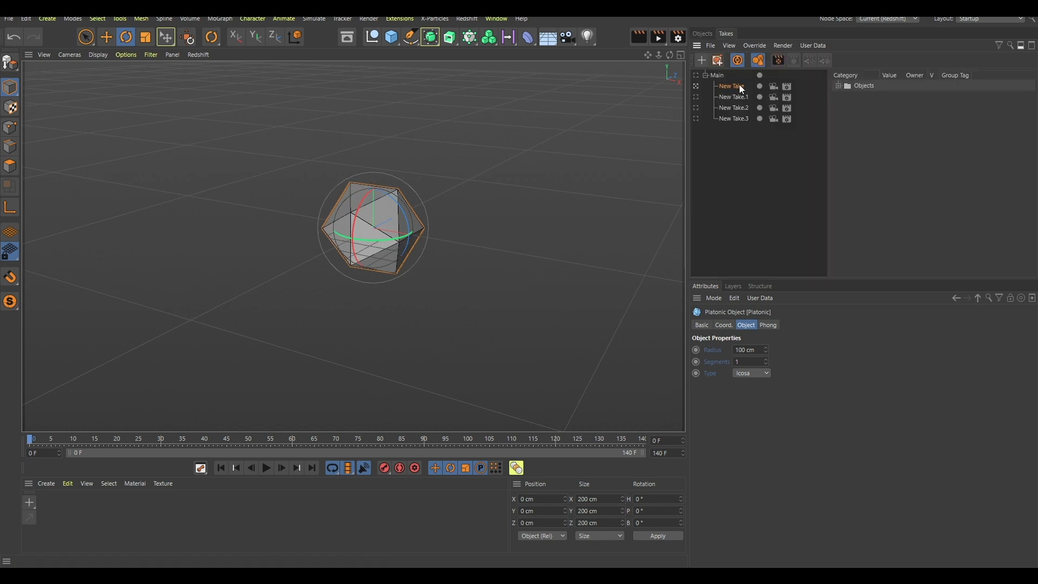
click(839, 87)
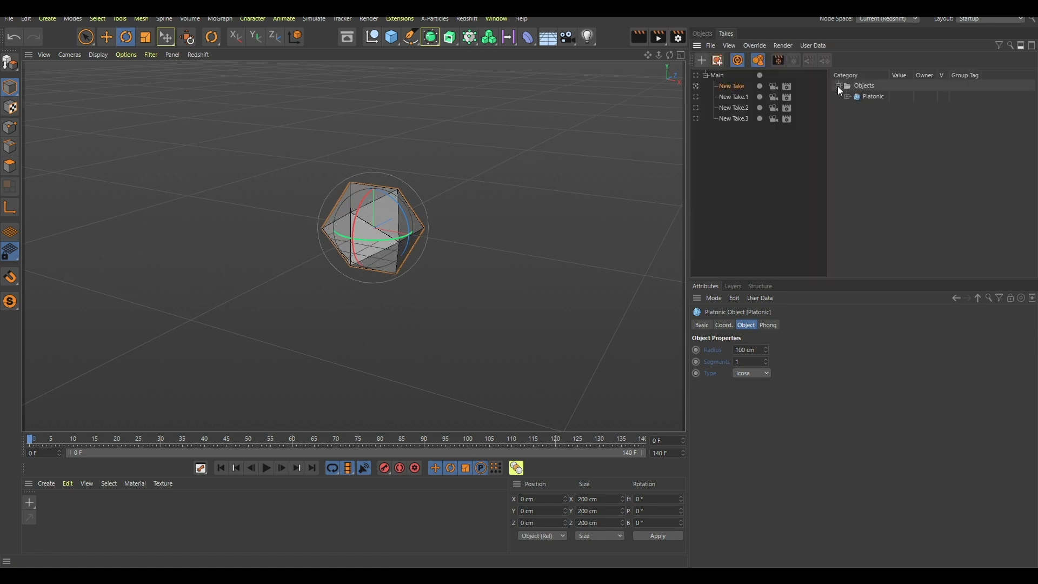
click(849, 97)
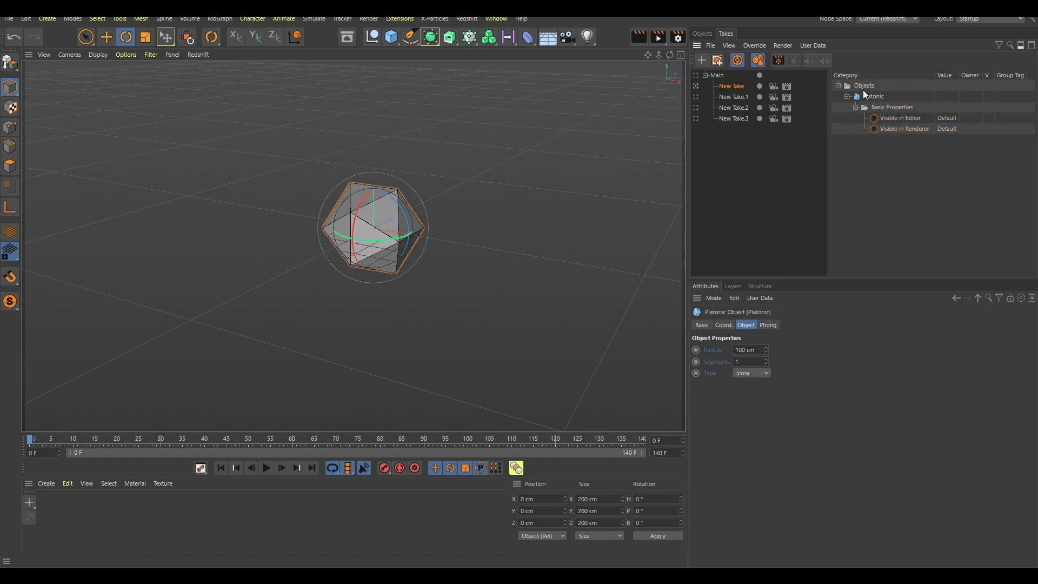
click(839, 86)
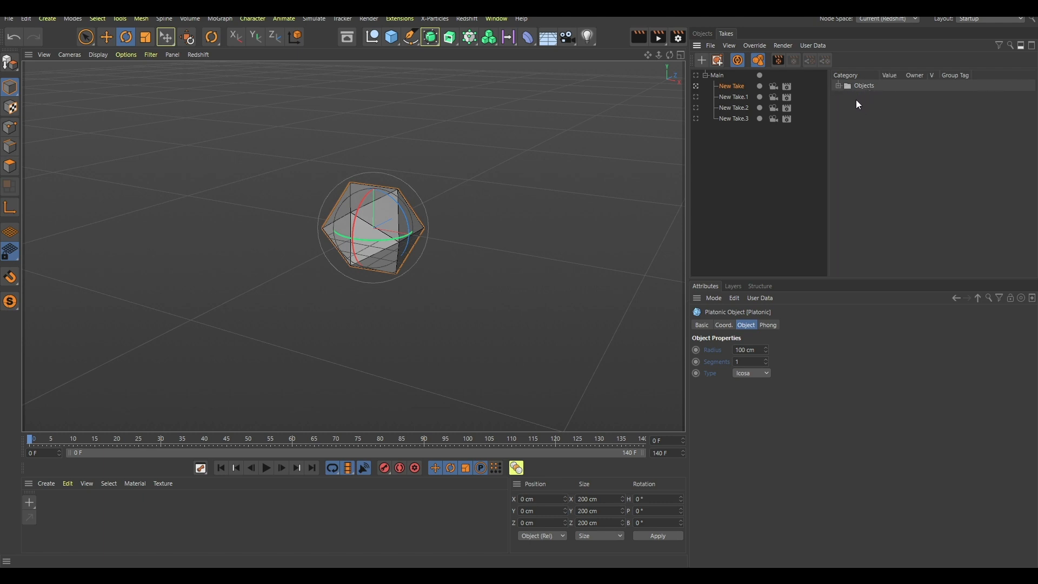
click(715, 74)
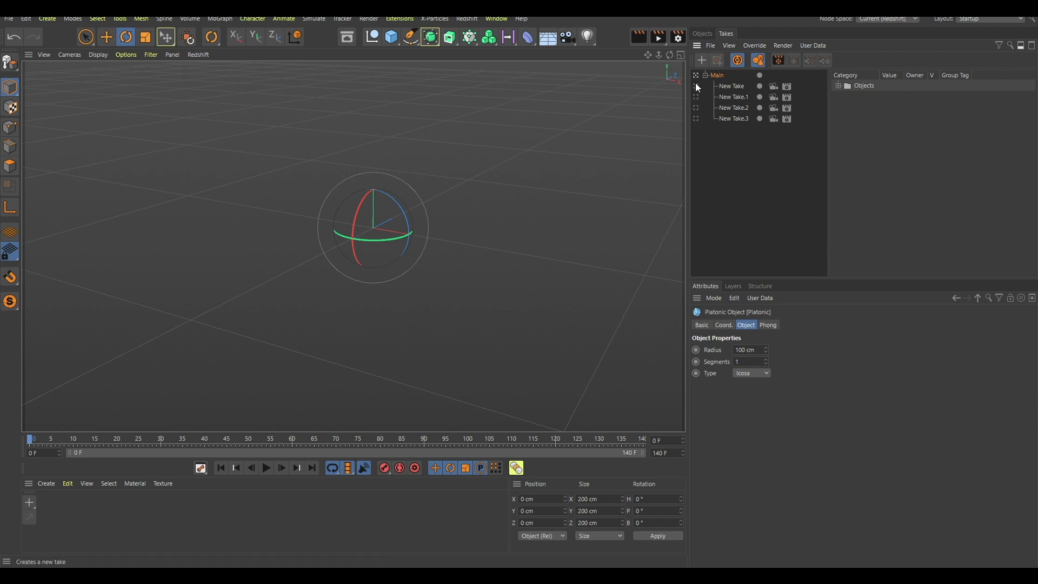
mouse_move(696, 91)
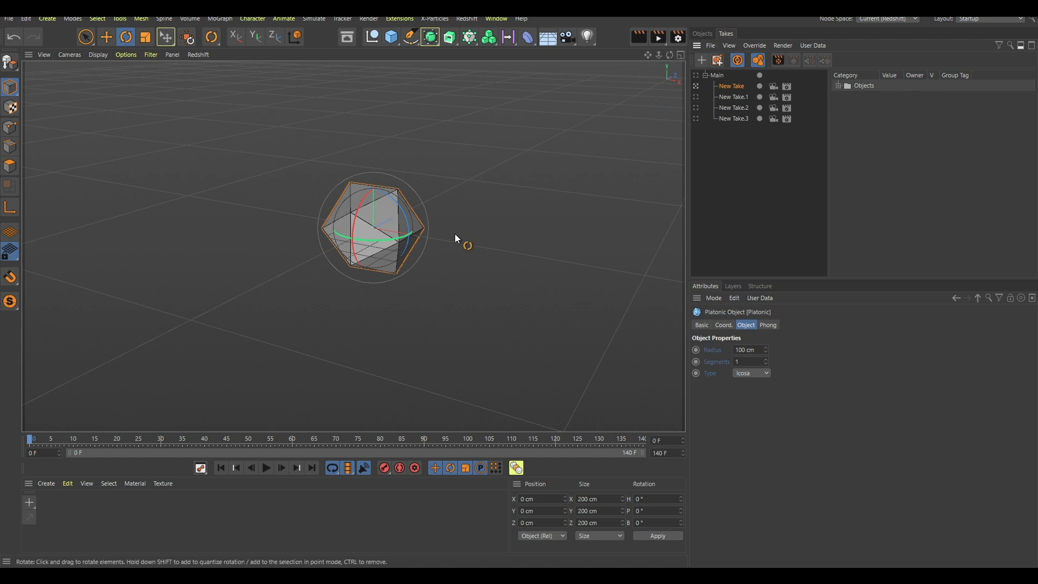
click(701, 34)
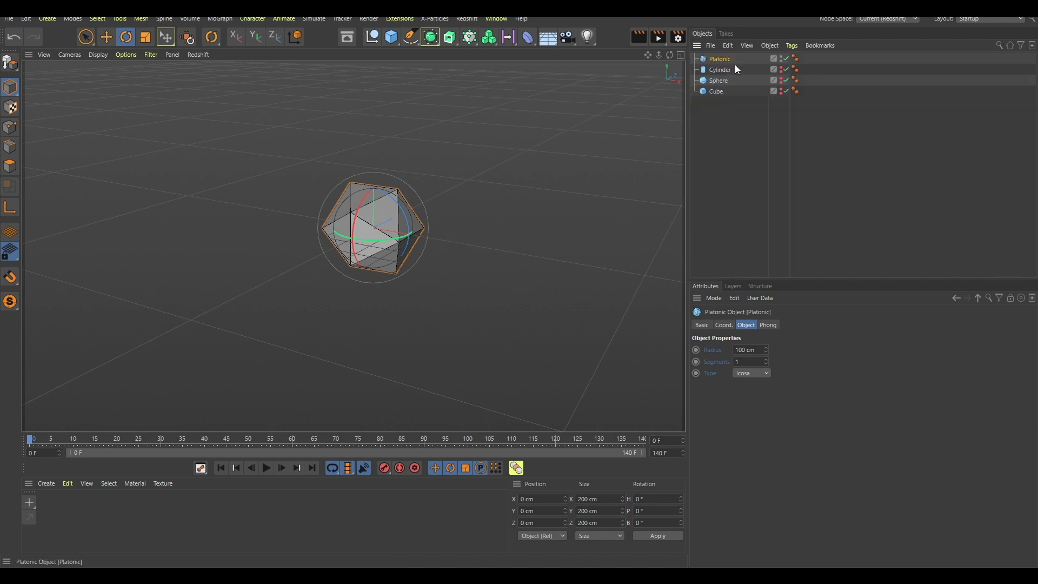
click(724, 33)
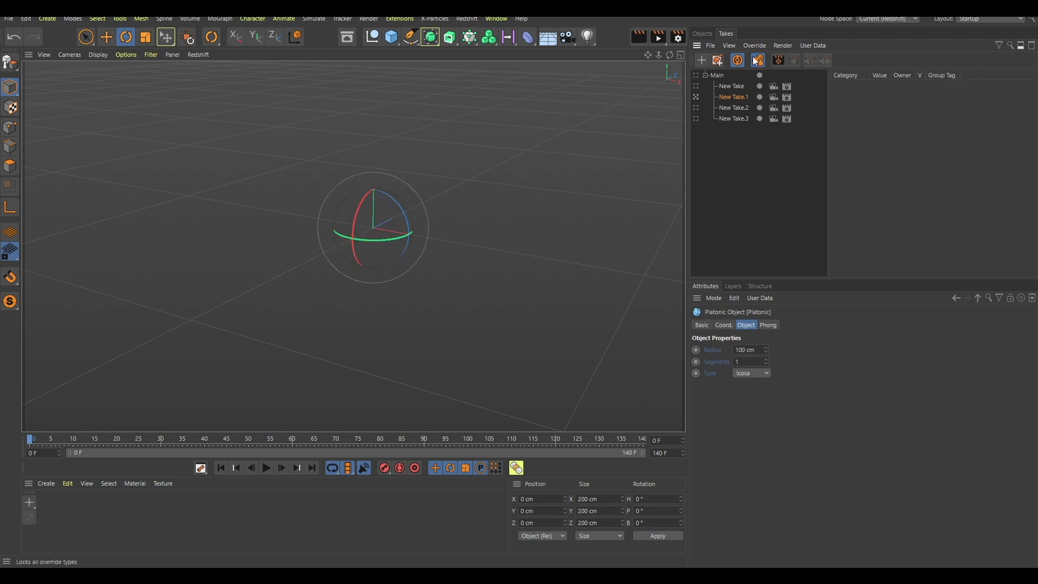
- Show the Cylinder under its take and the Cube under New Take.3
click(700, 34)
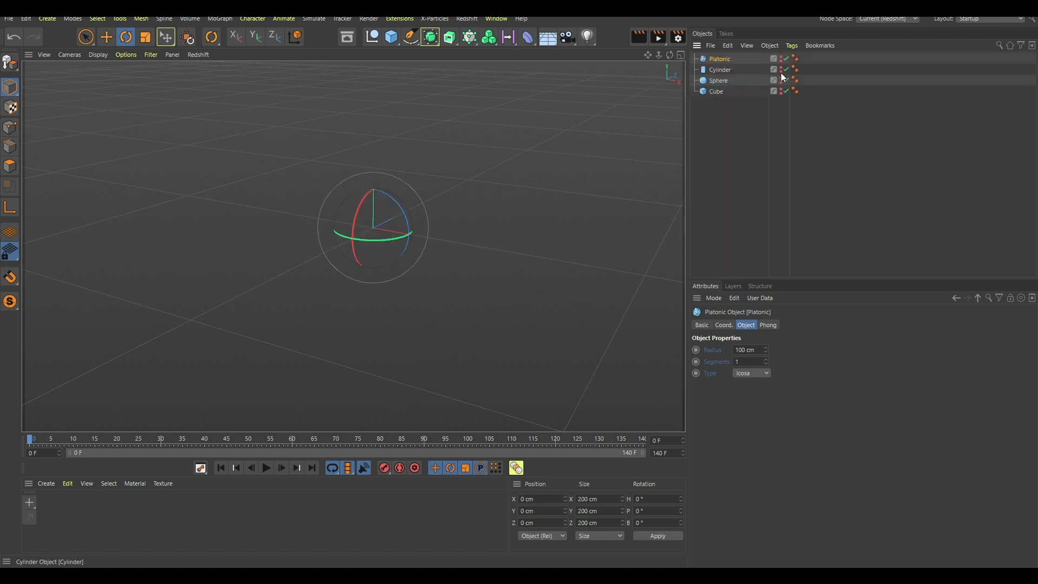
click(726, 34)
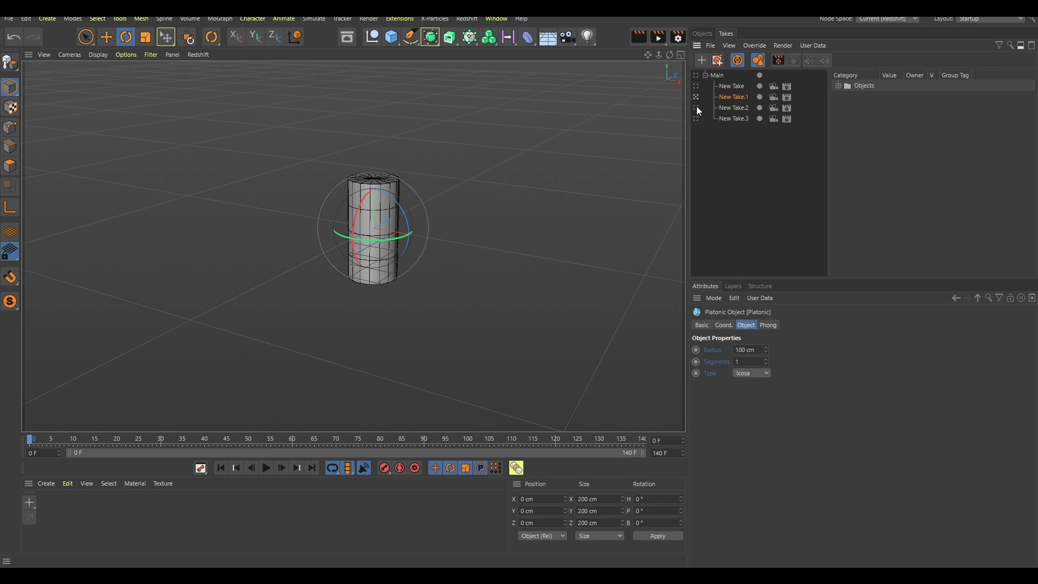
click(701, 33)
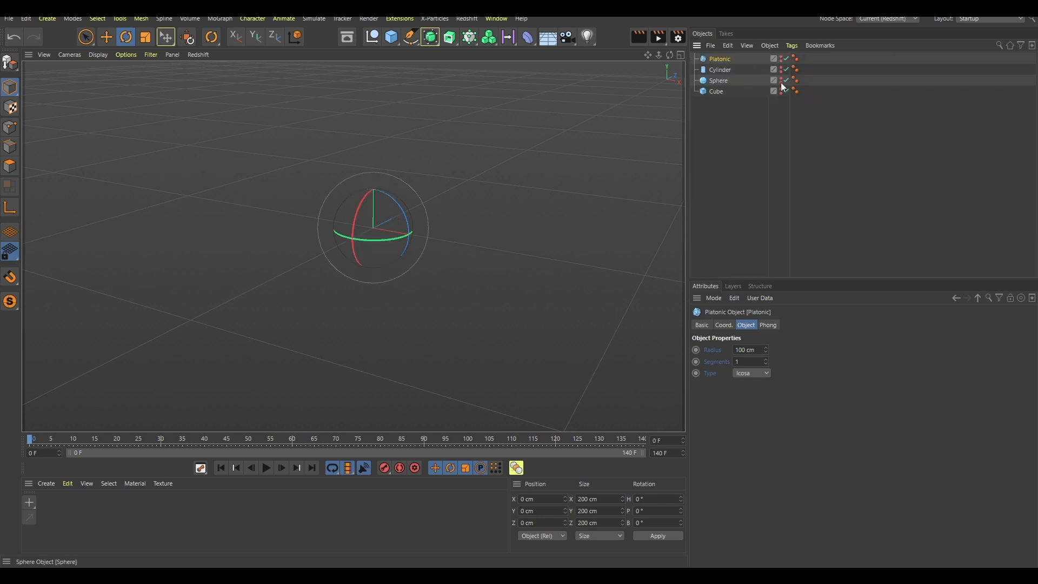
click(726, 34)
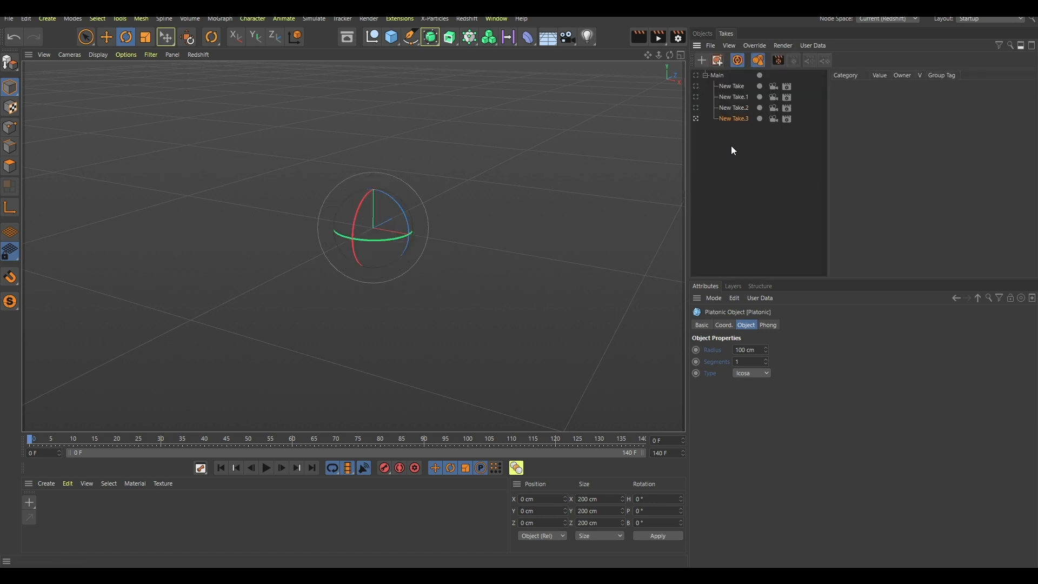
click(700, 33)
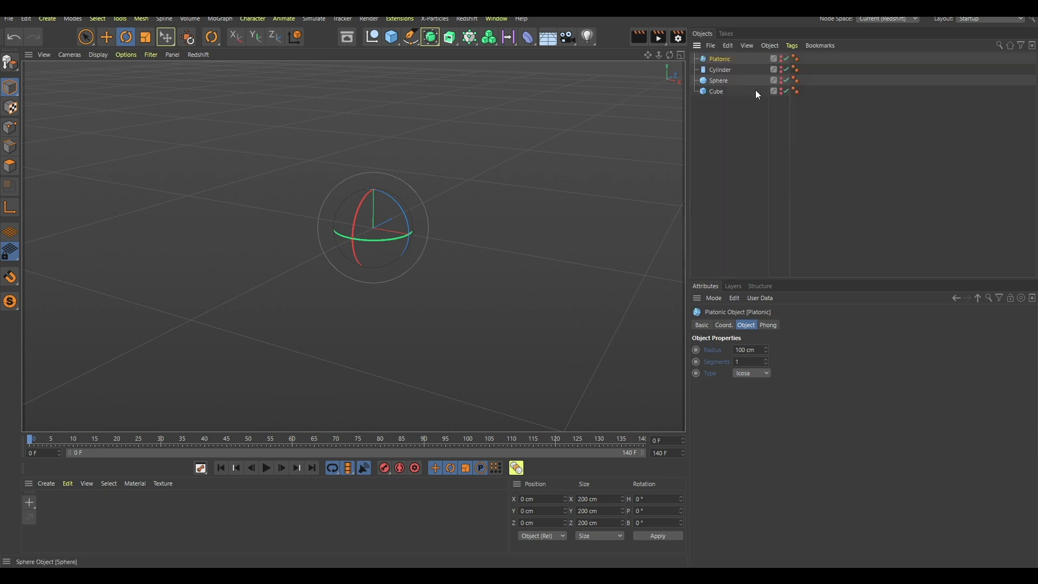
click(726, 33)
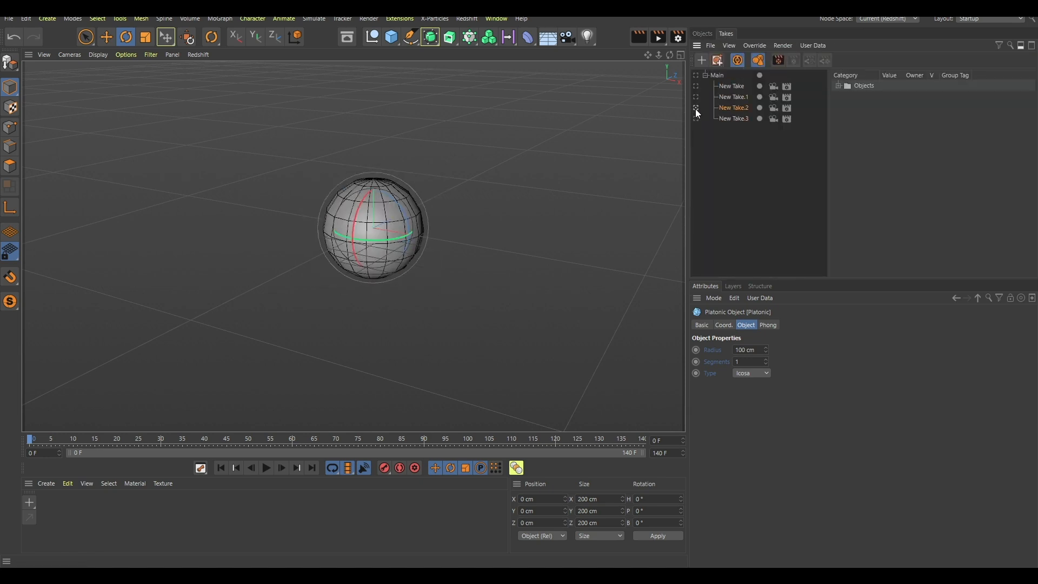
- Check New Take and New Take.3 each show their own primitive, then return to Main
click(731, 86)
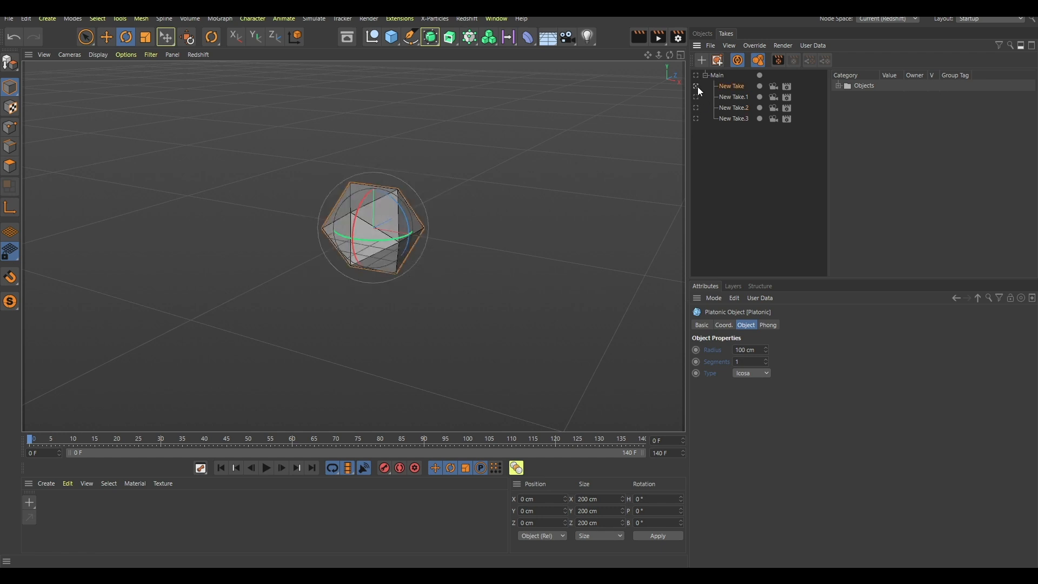
click(733, 119)
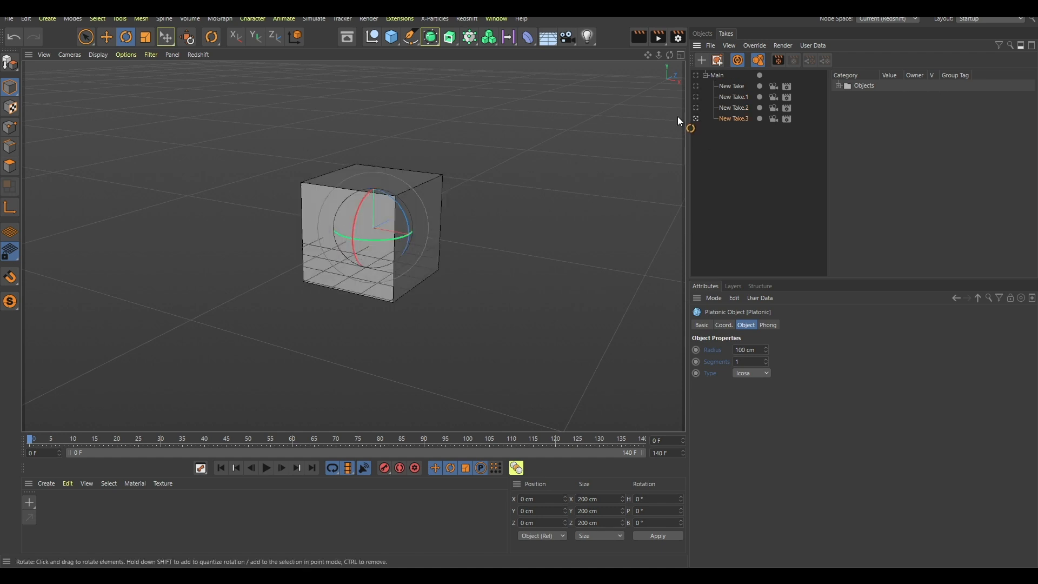
click(778, 60)
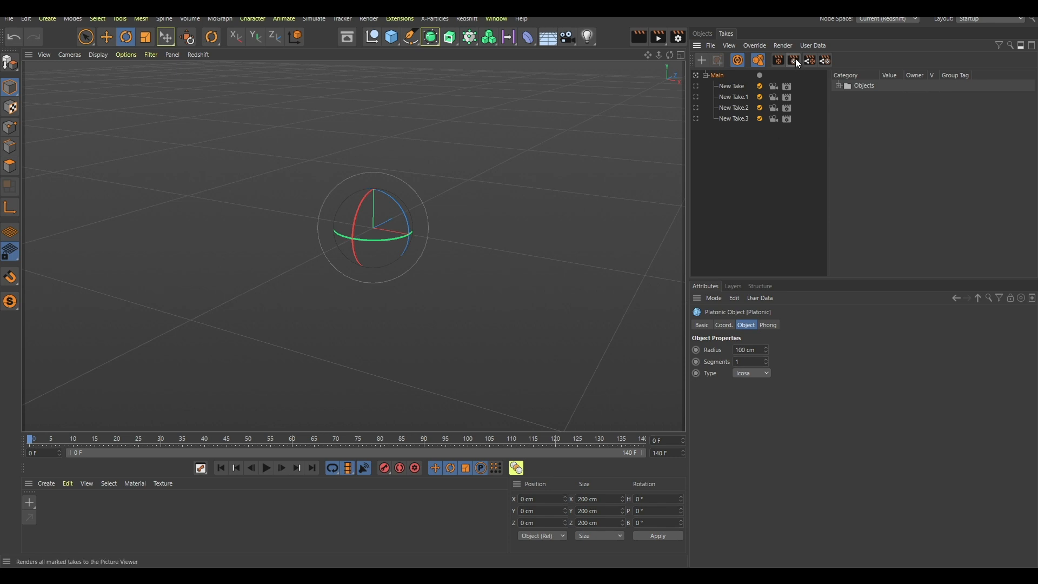
- Start rendering all marked takes to the Picture Viewer from the Main take
click(794, 61)
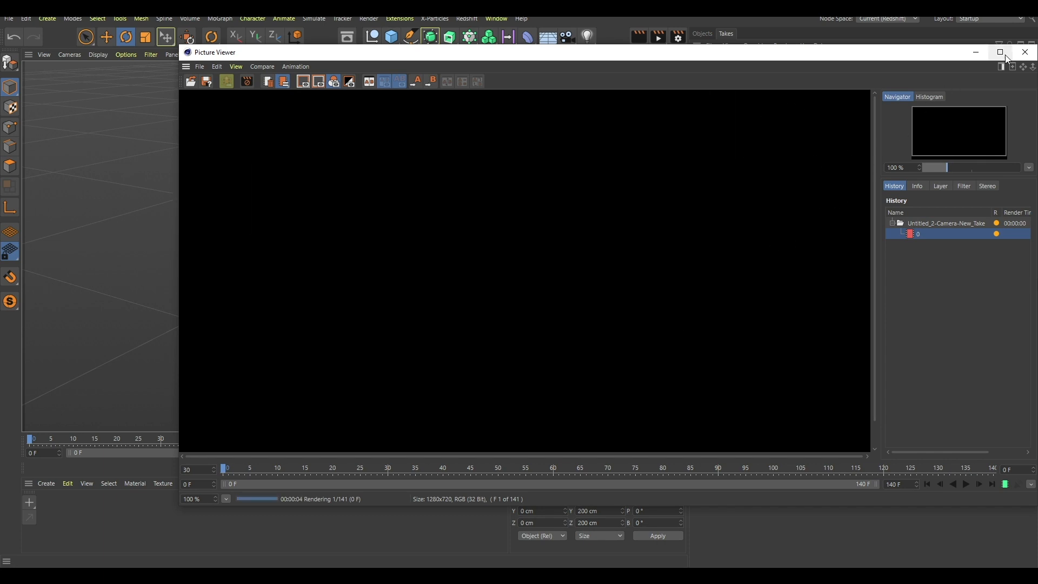
click(1025, 52)
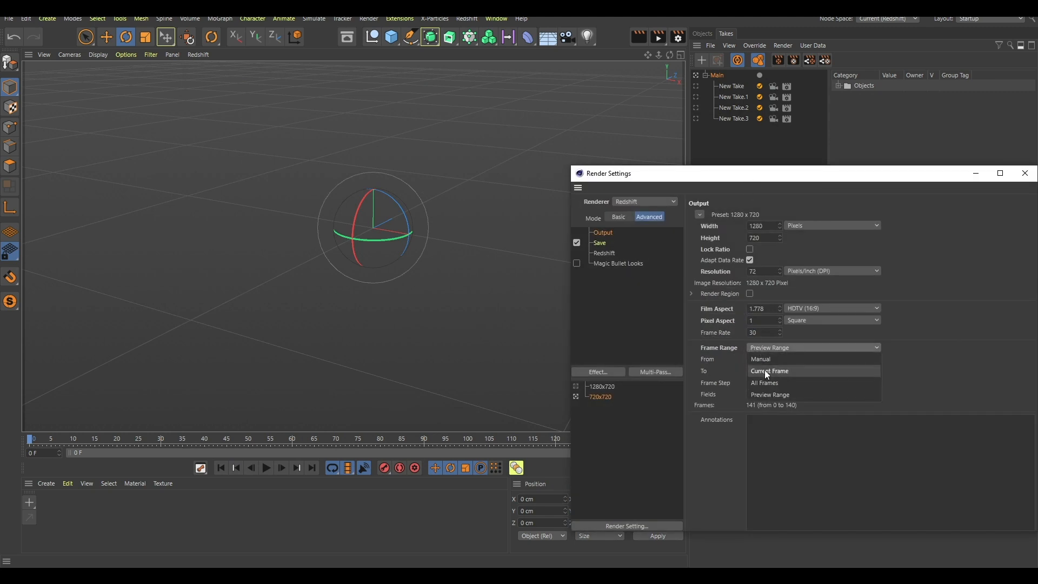
- Set the render output Frame Range to Current Frame only (0 to 0)
click(768, 371)
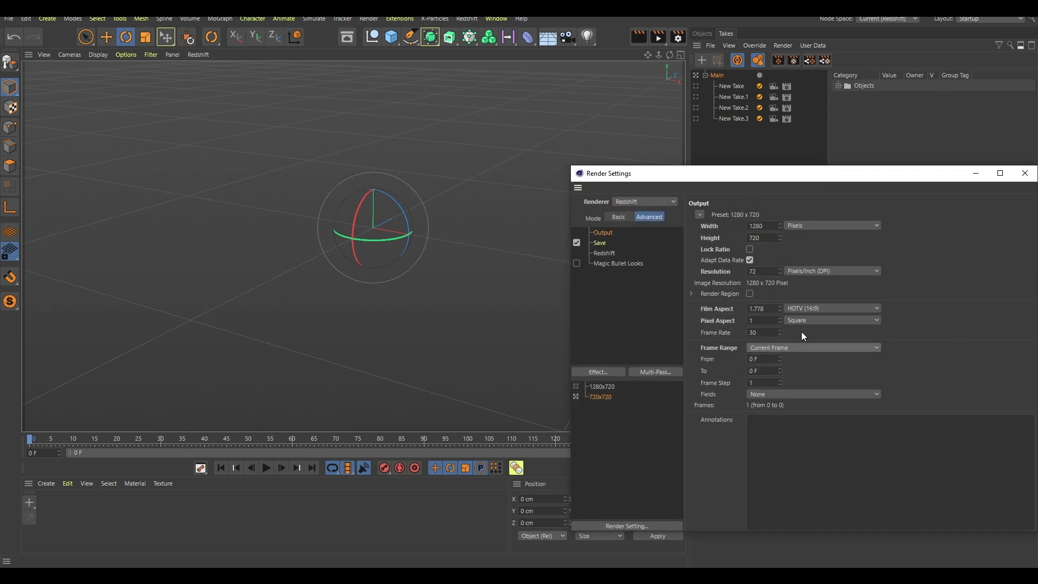
mouse_move(742, 360)
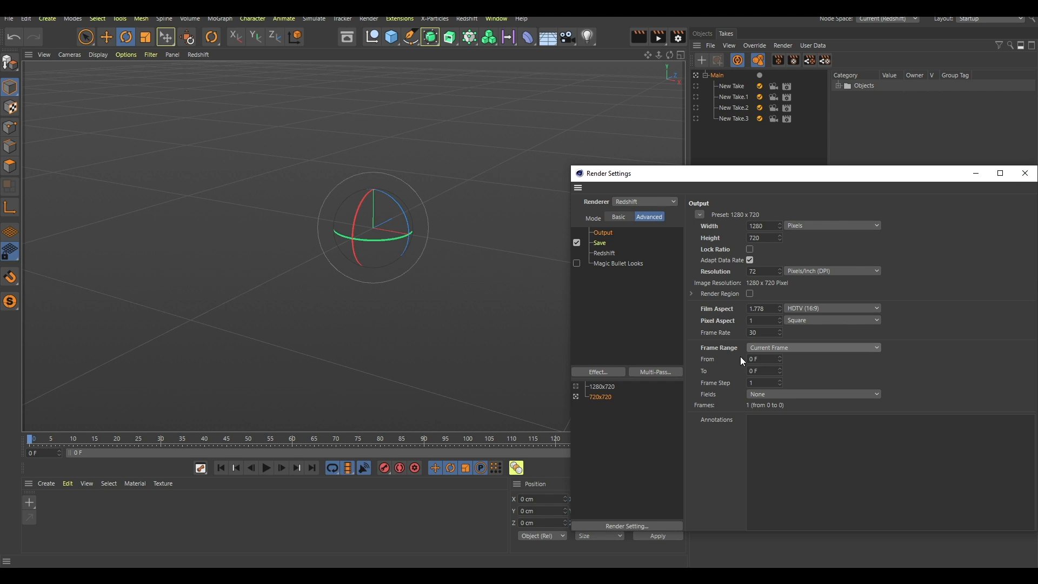
click(812, 347)
text(sky)
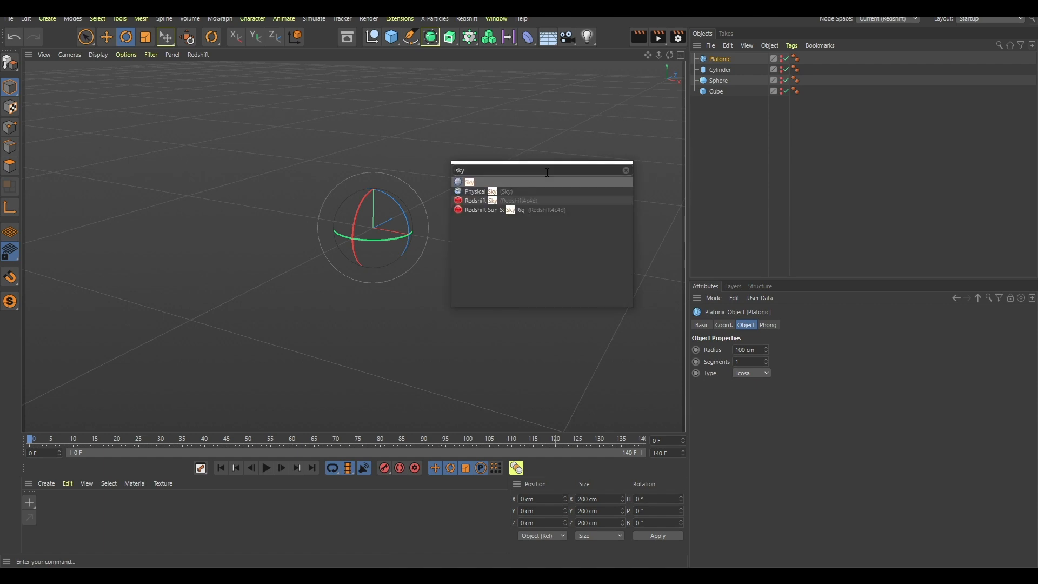
- Add a Redshift Sky via Commander and render all four takes as single frames
click(475, 201)
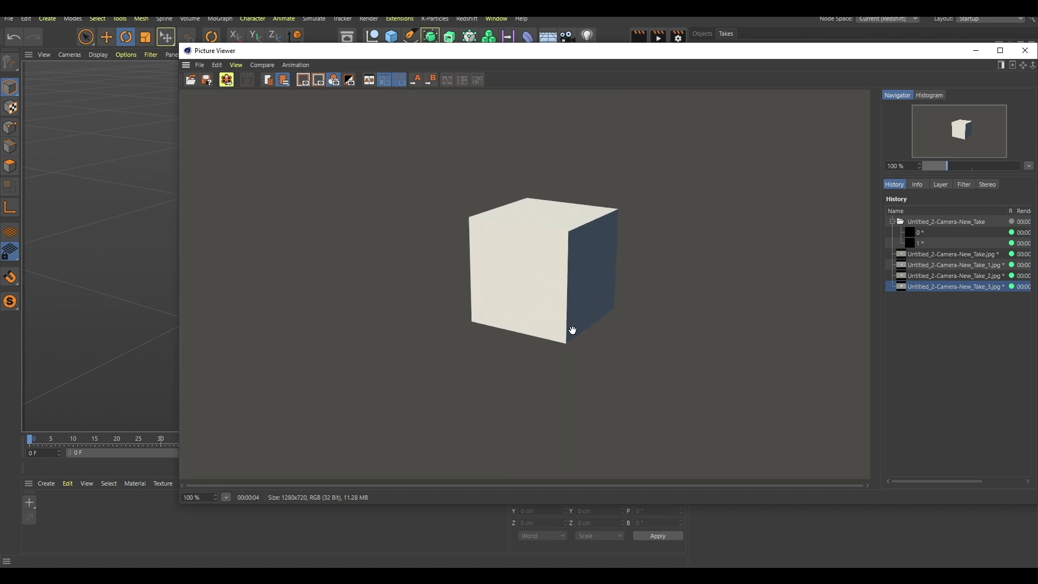
- Make a second cube editable, keep only floor and back-wall faces, and scale it up
click(1023, 50)
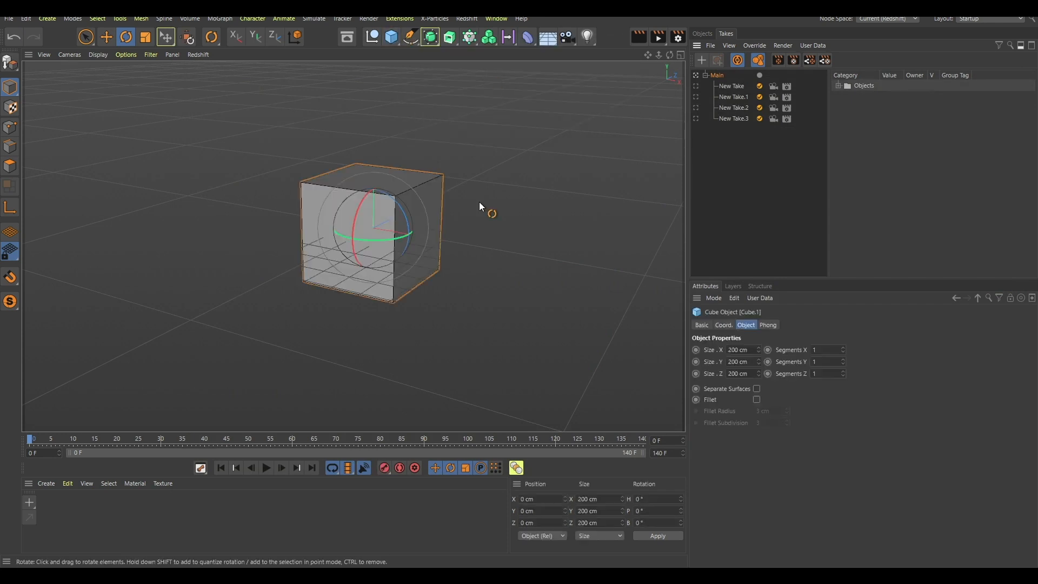
click(701, 34)
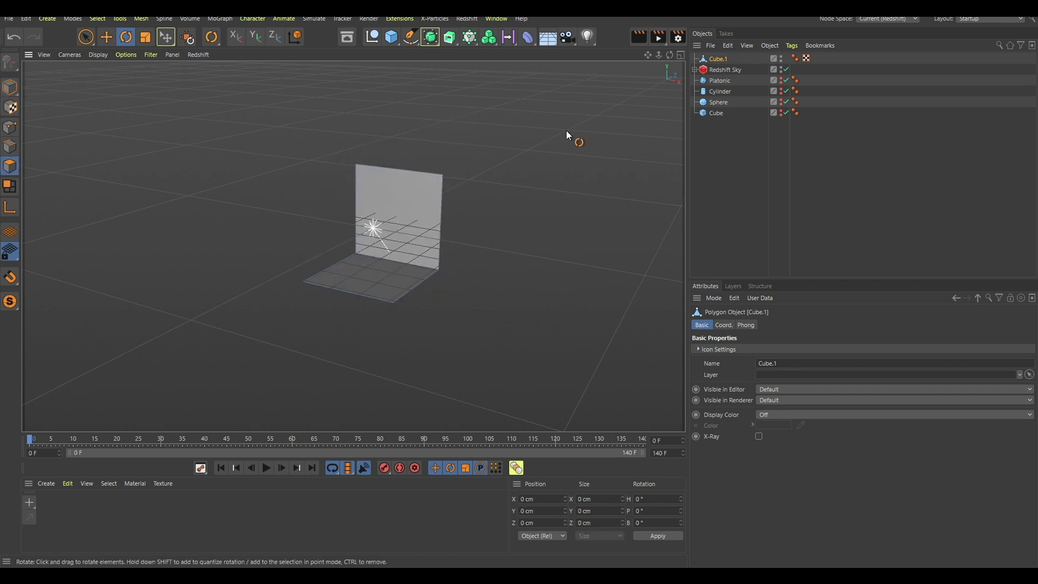
click(717, 59)
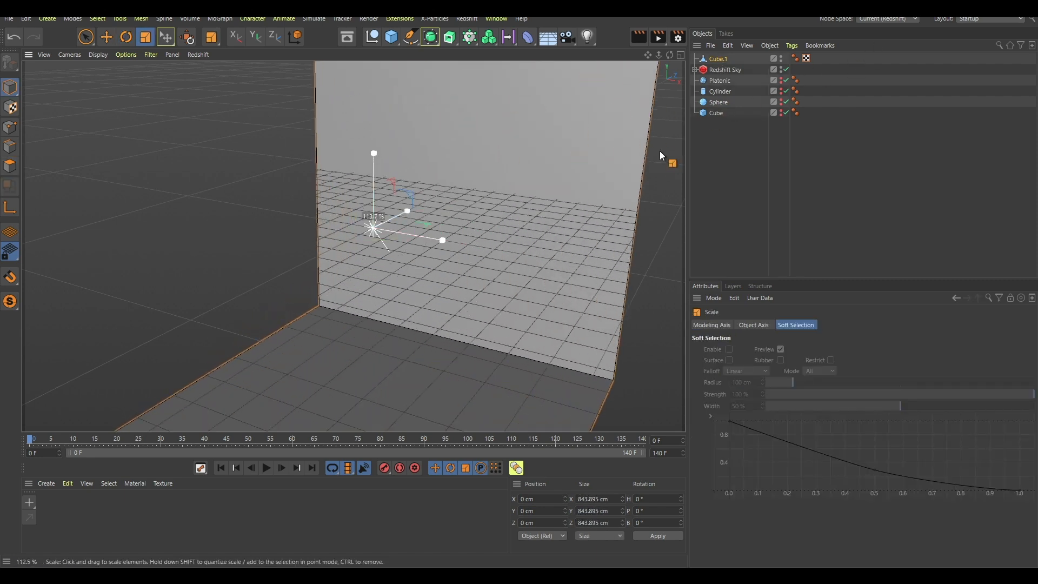
click(106, 37)
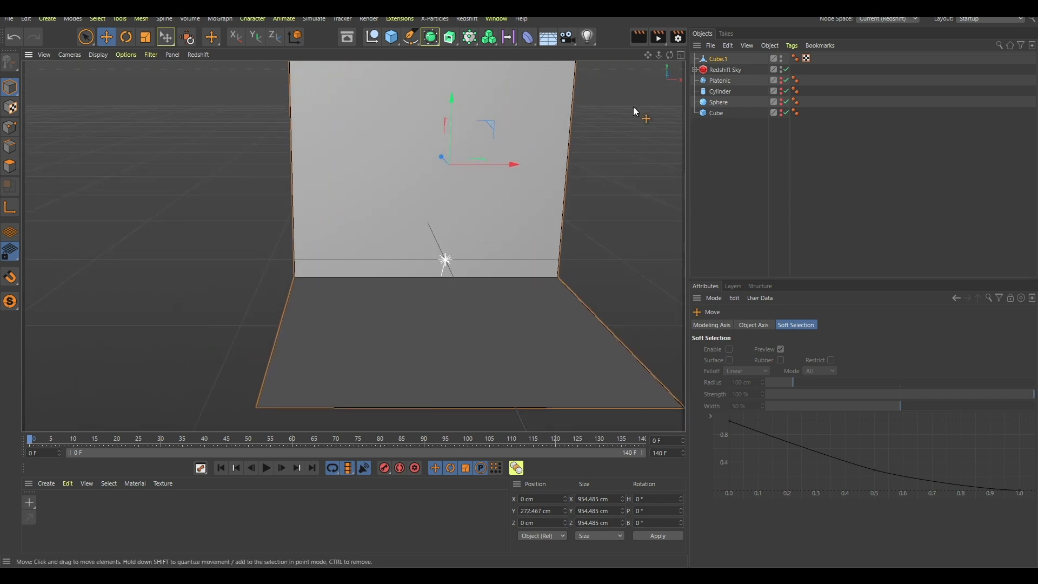
- Move and adjust the L-shaped backdrop's height to surround the primitives
click(725, 33)
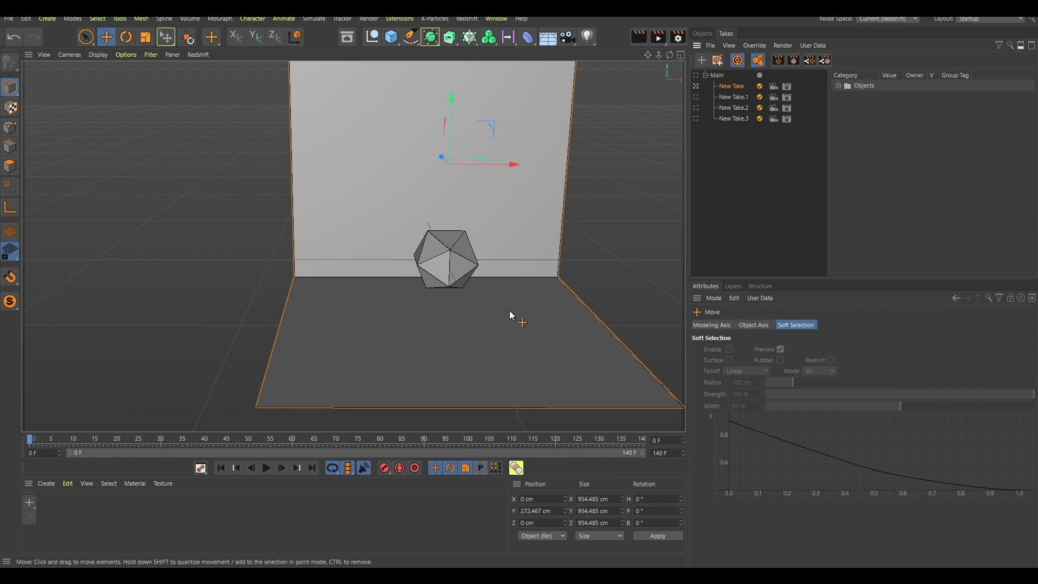
click(701, 34)
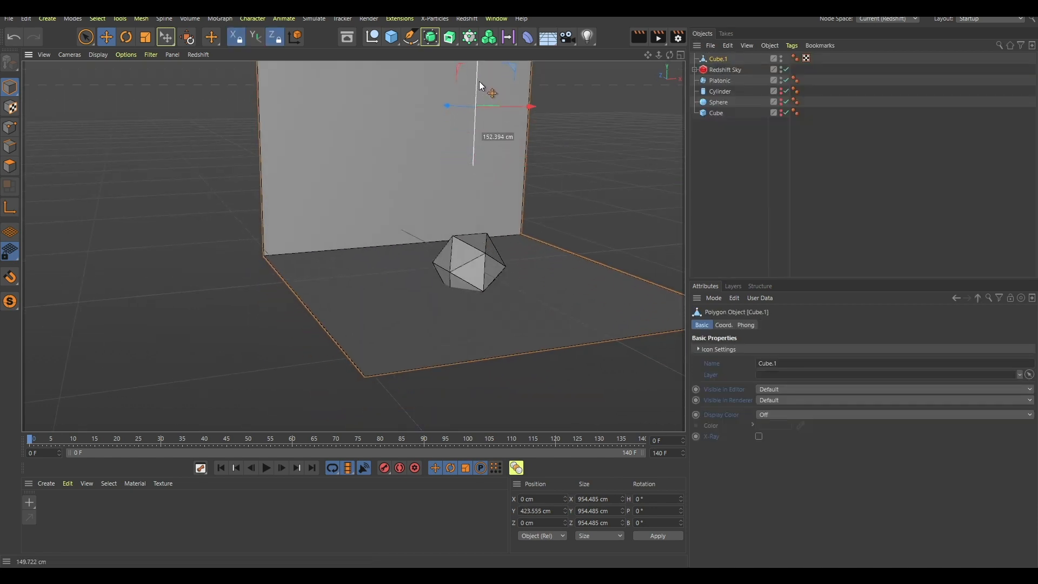
drag(475, 83, 475, 106)
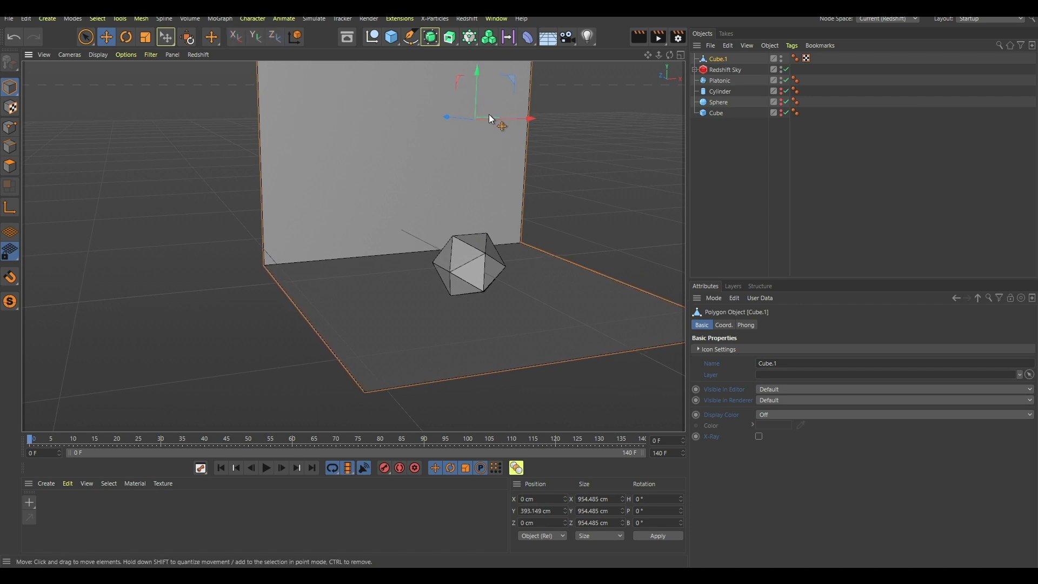
click(725, 33)
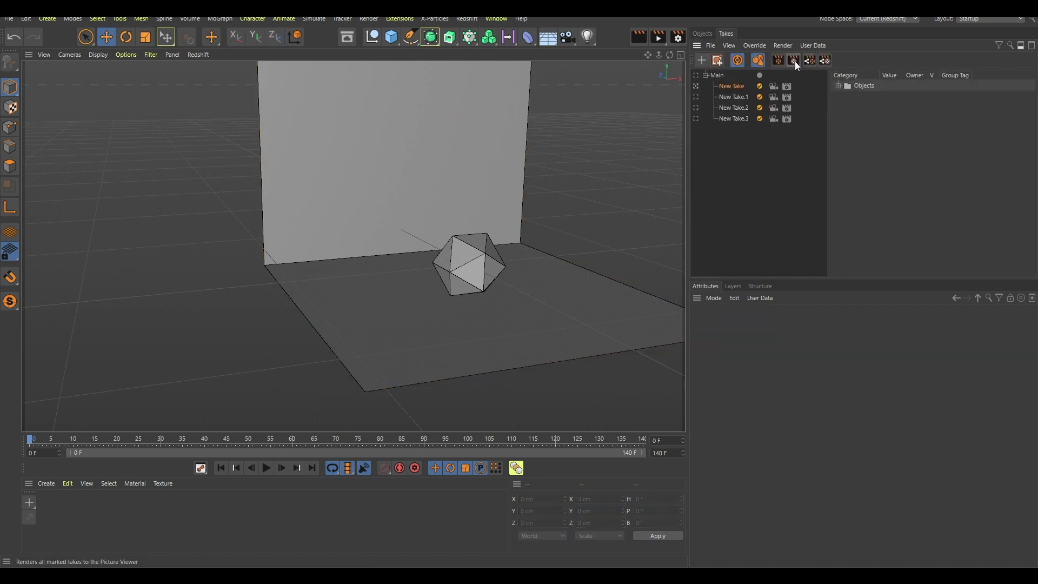
- Batch-render all marked takes again and review the cube and cylinder renders in the History list
click(794, 60)
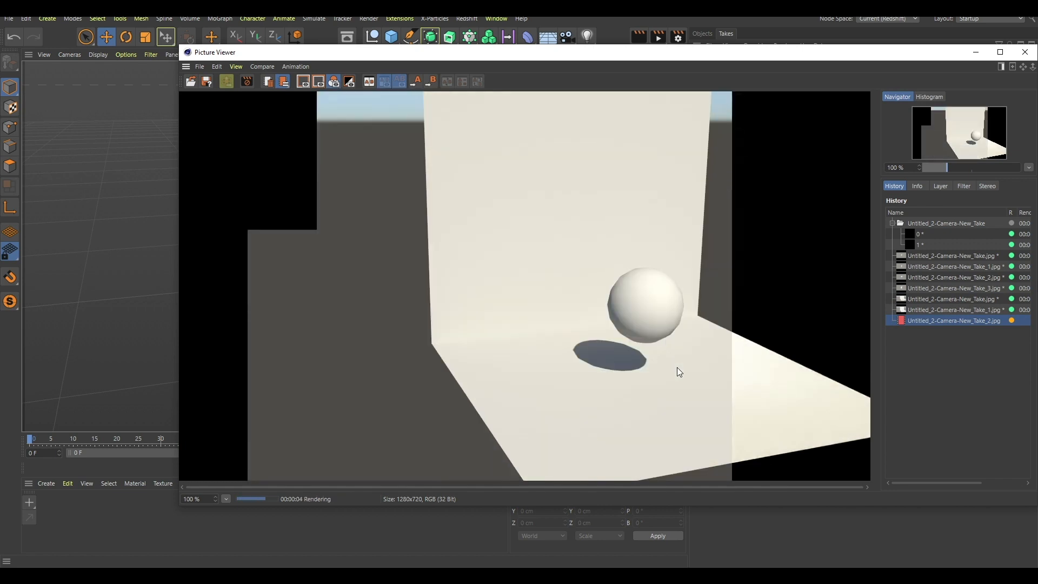
click(954, 331)
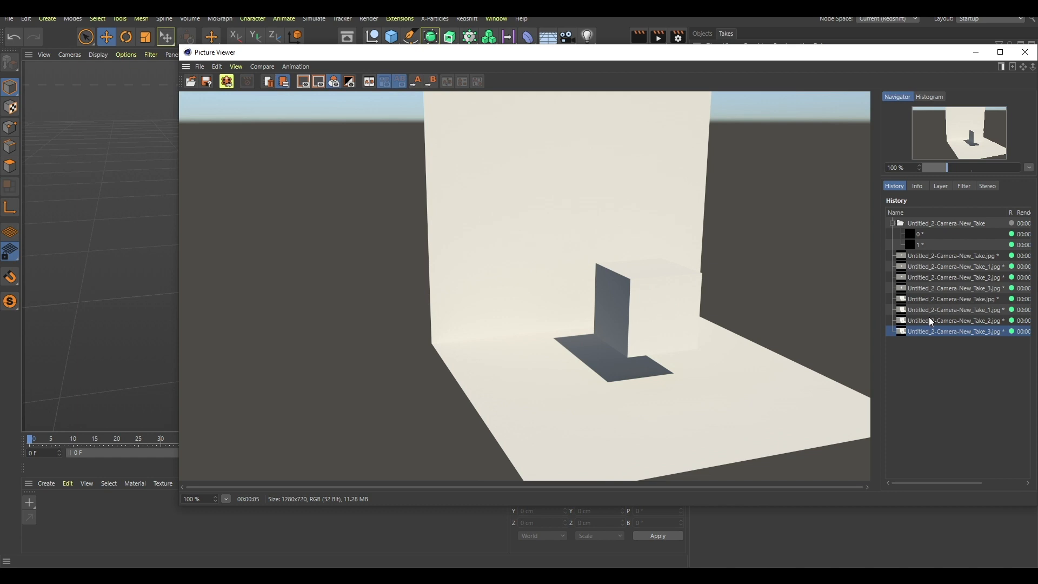
click(954, 309)
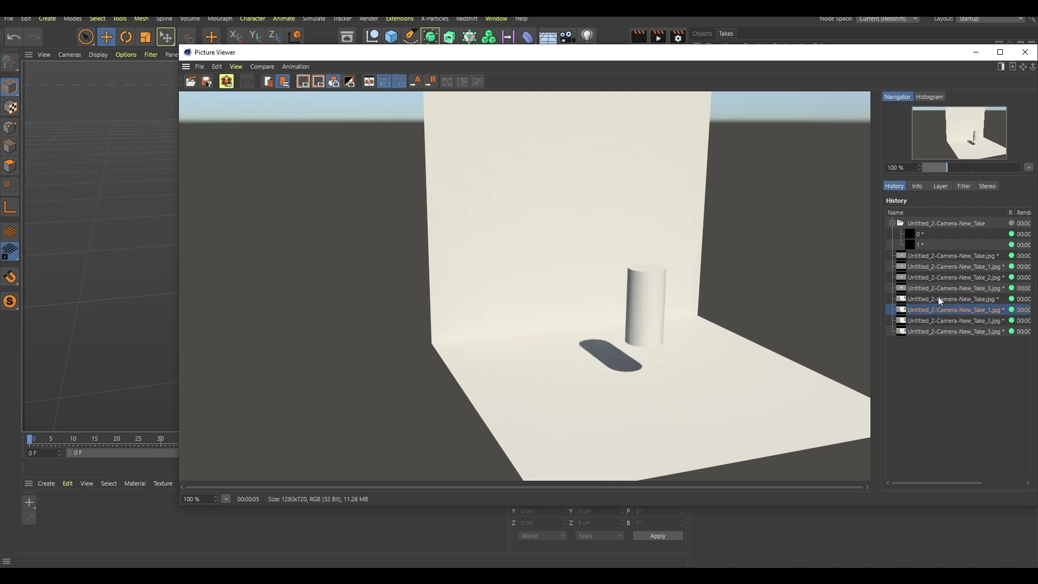